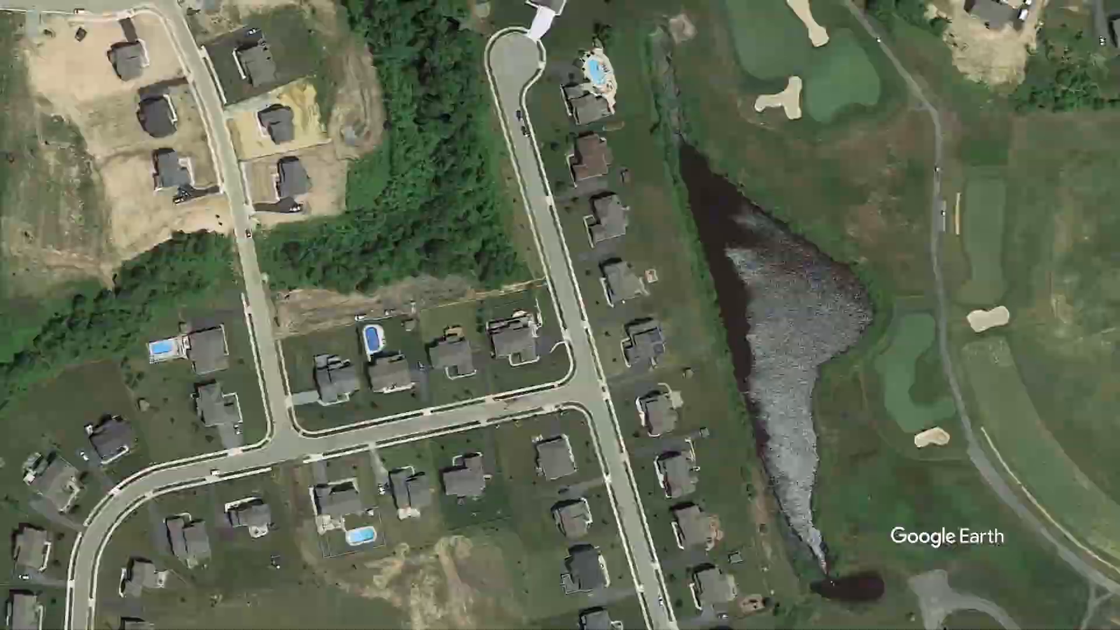
# - Dismiss the Creative Cloud error, search 'google earth studio' in Firefox, and open the official overview page
pyautogui.scroll(-3)
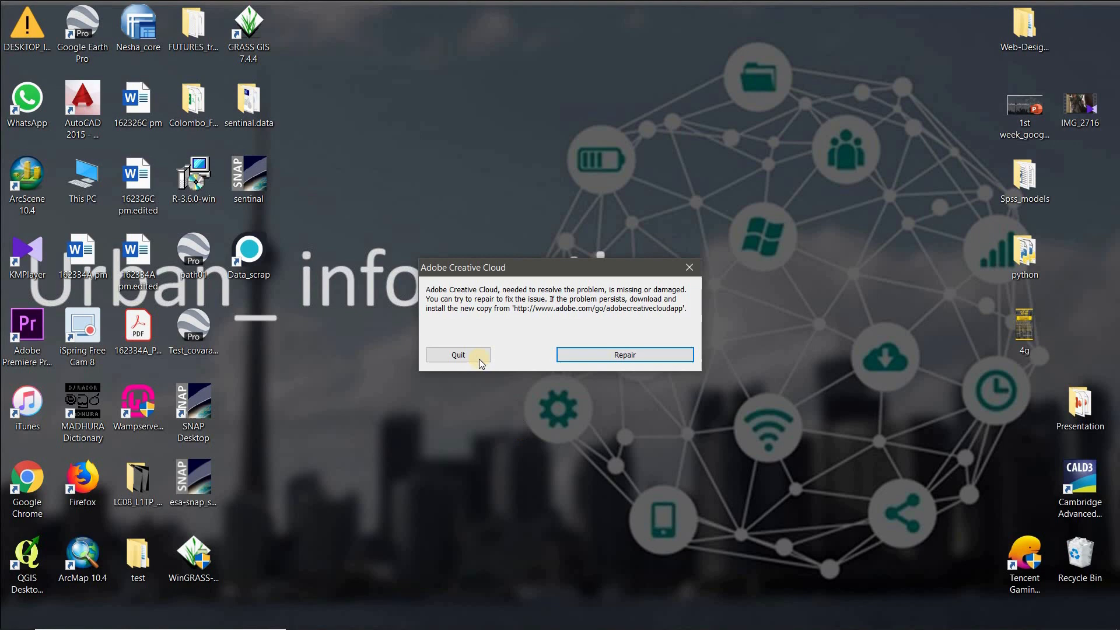
pyautogui.click(458, 355)
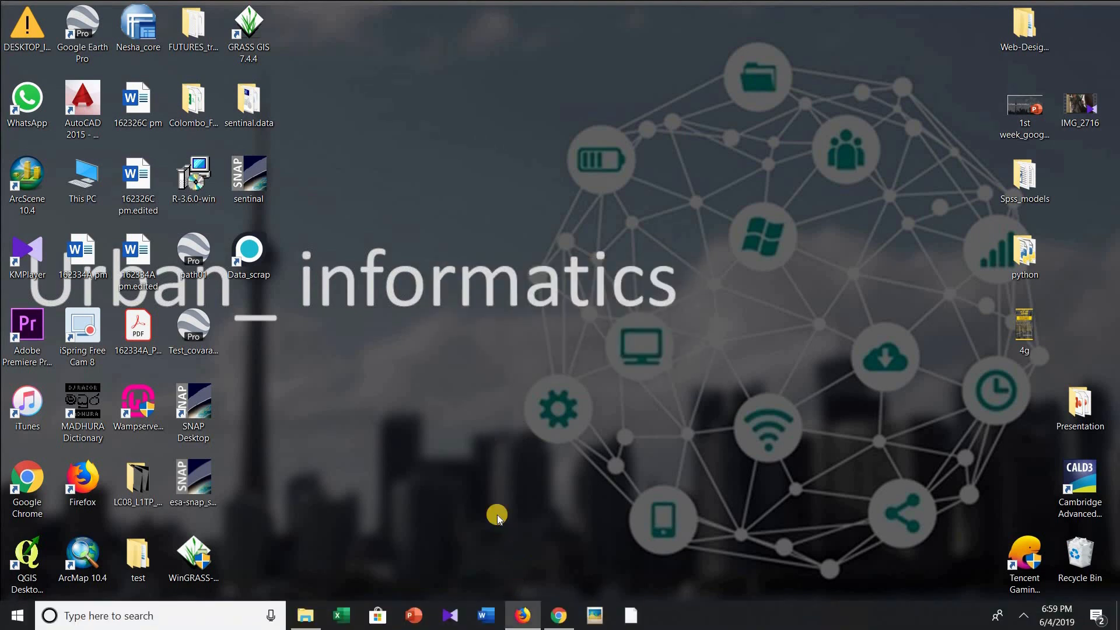
pyautogui.click(523, 615)
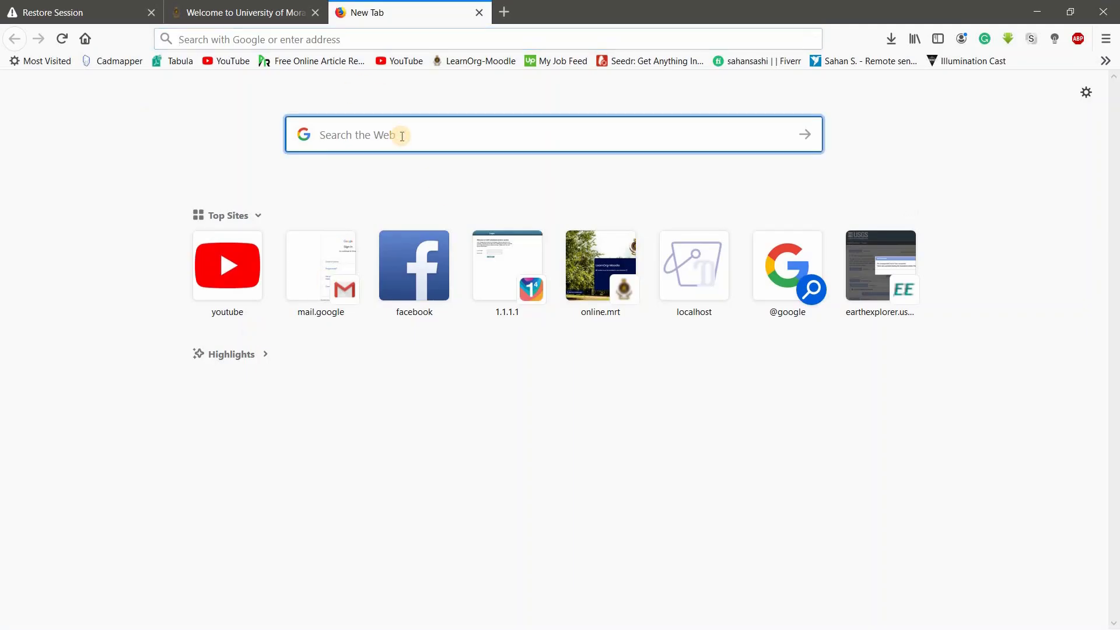
pyautogui.write('g')
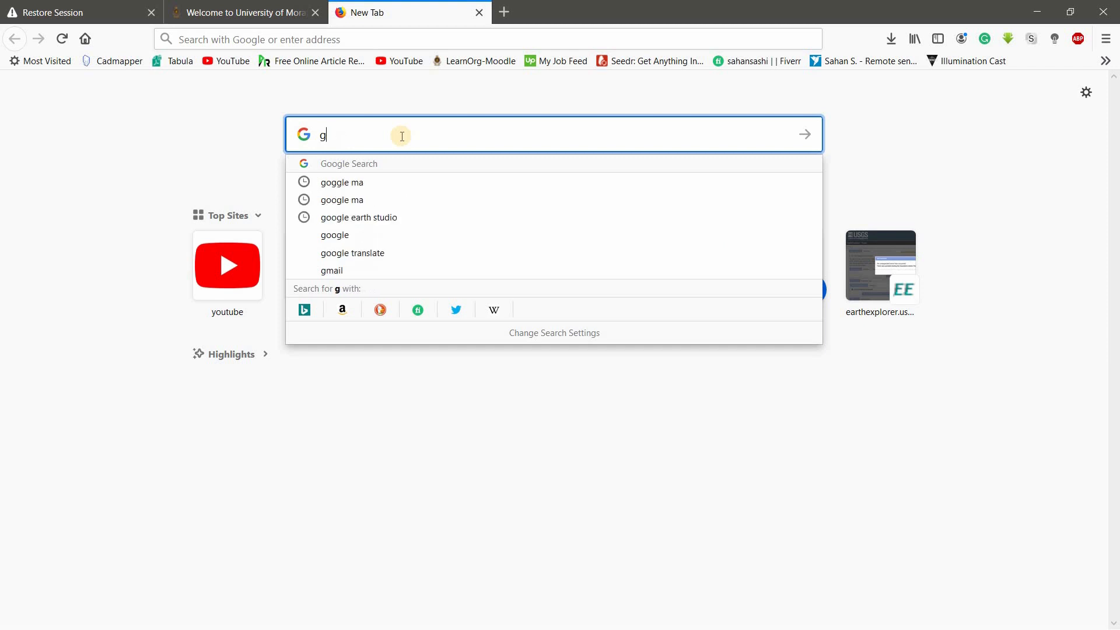
pyautogui.write('oog')
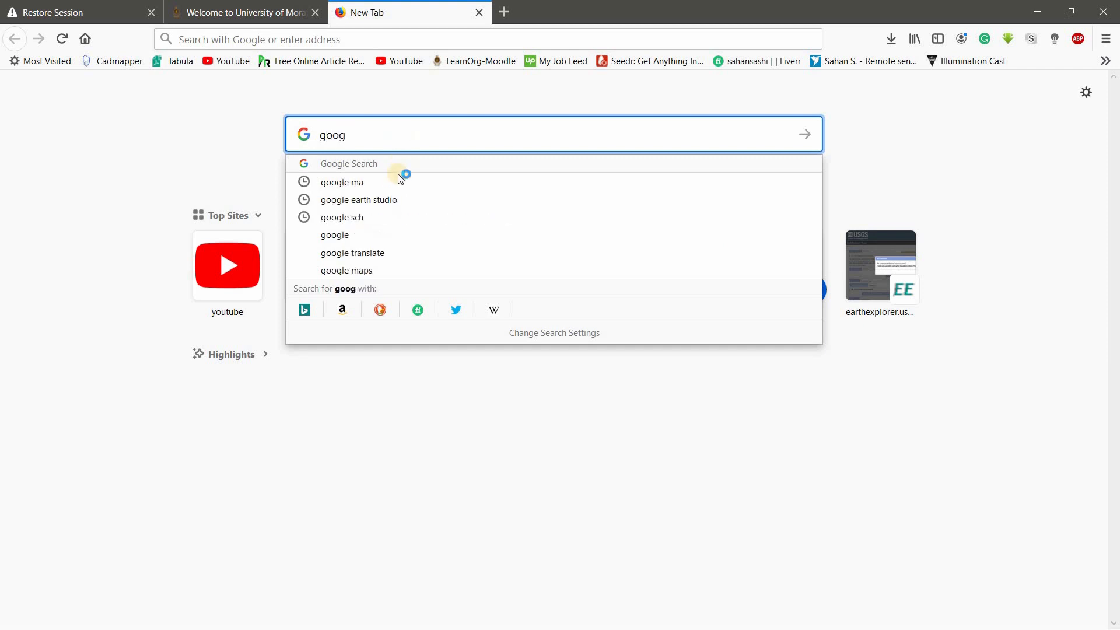
pyautogui.click(359, 200)
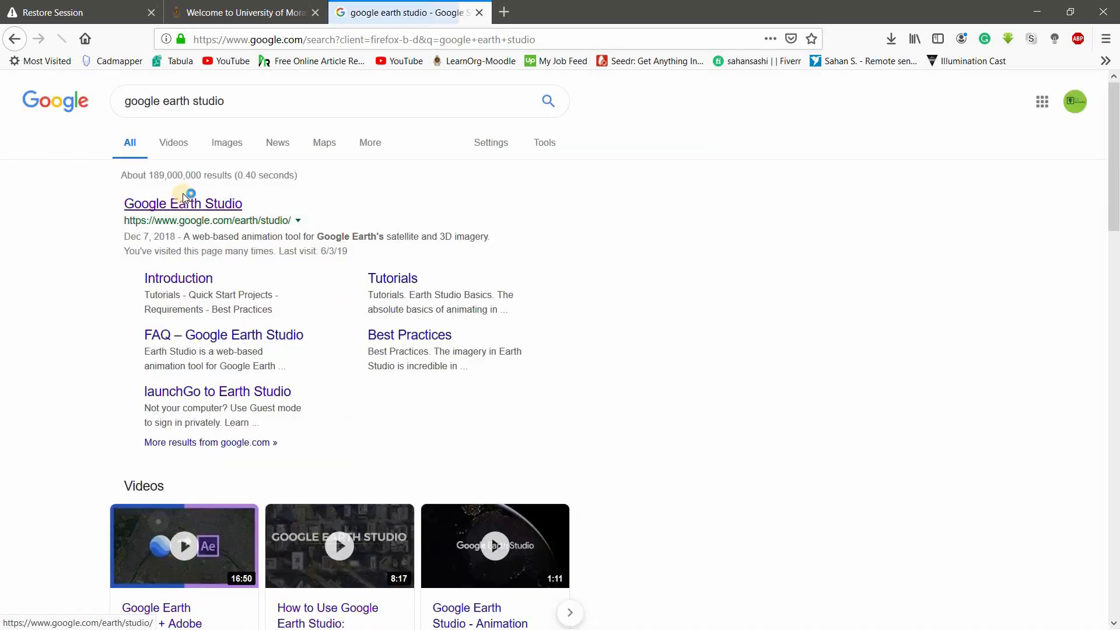
pyautogui.click(182, 204)
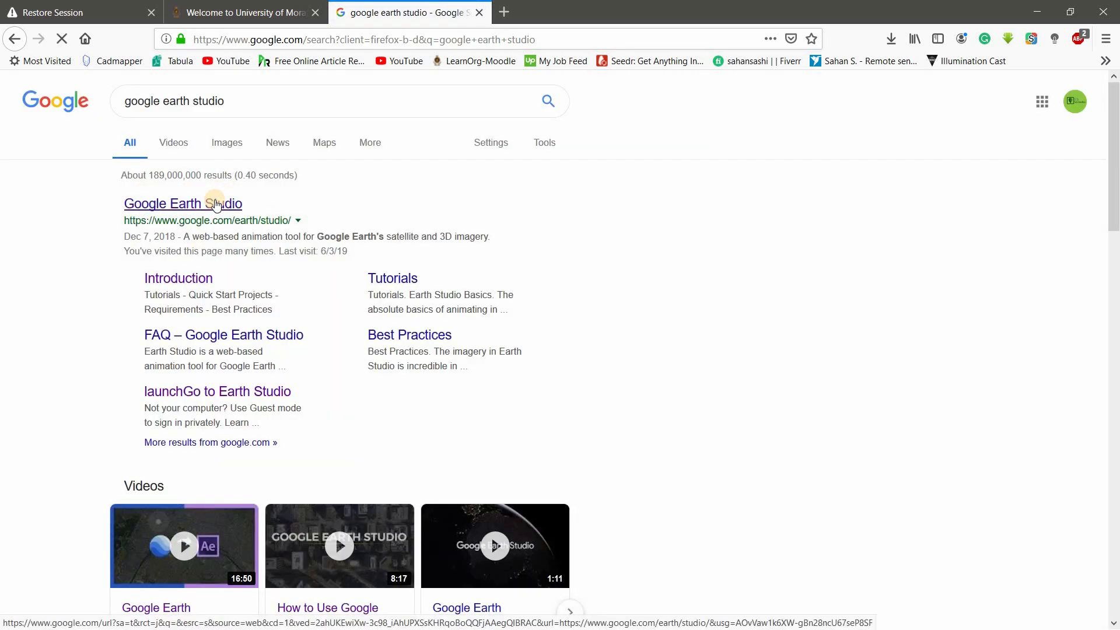
pyautogui.click(182, 203)
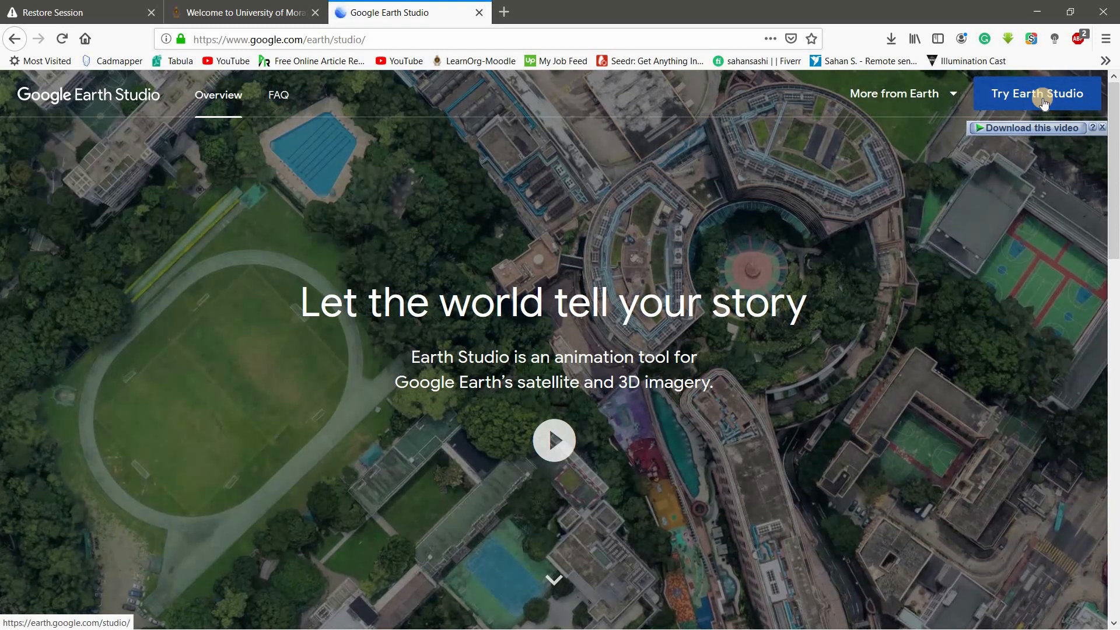
# - Launch Try Earth Studio, which opens a tab saying Firefox is unsupported and recommending Chrome
pyautogui.click(1037, 93)
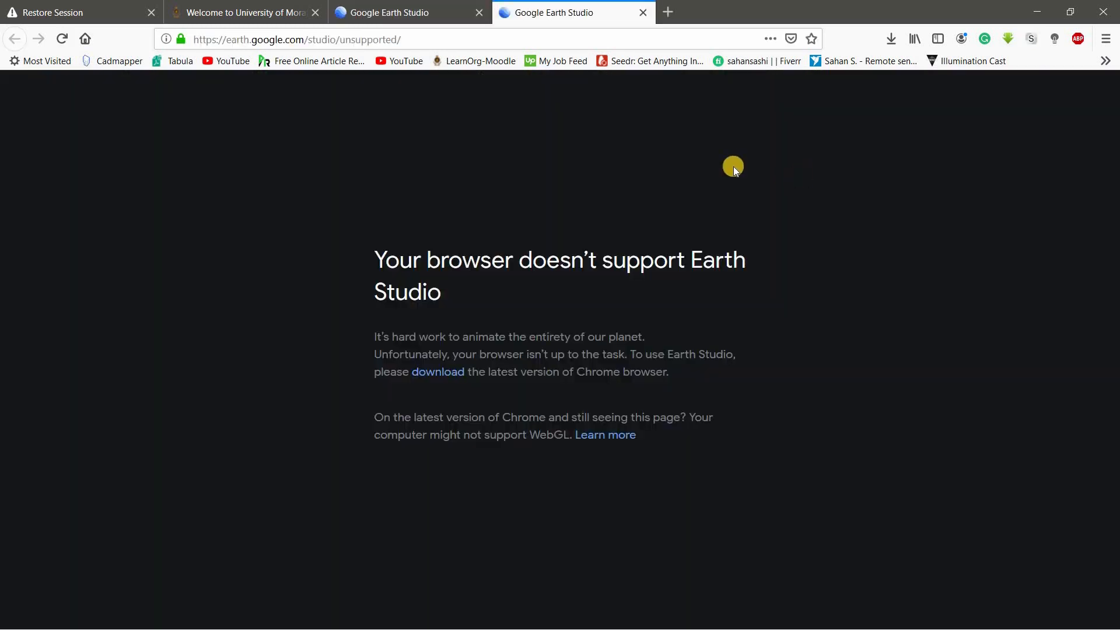
pyautogui.moveTo(685, 96)
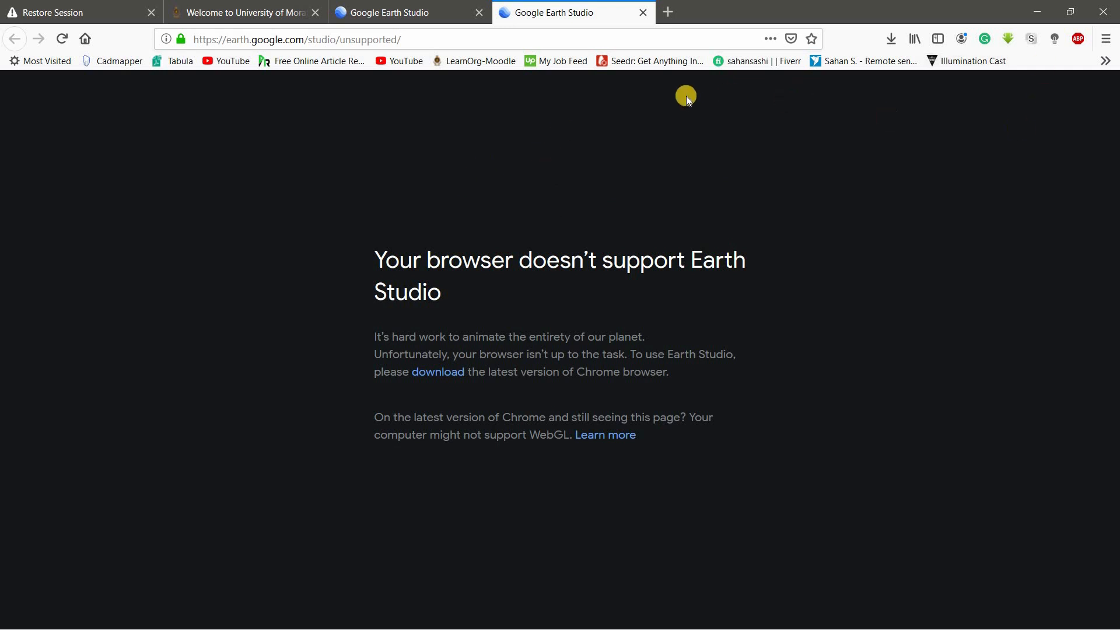
pyautogui.moveTo(740, 317)
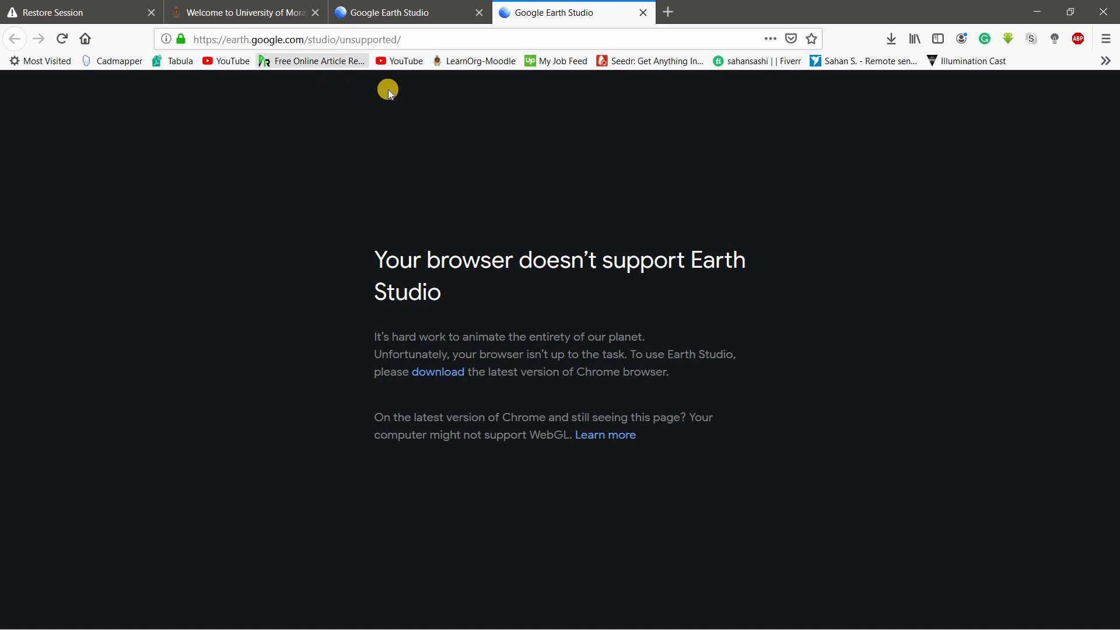
pyautogui.moveTo(555, 154)
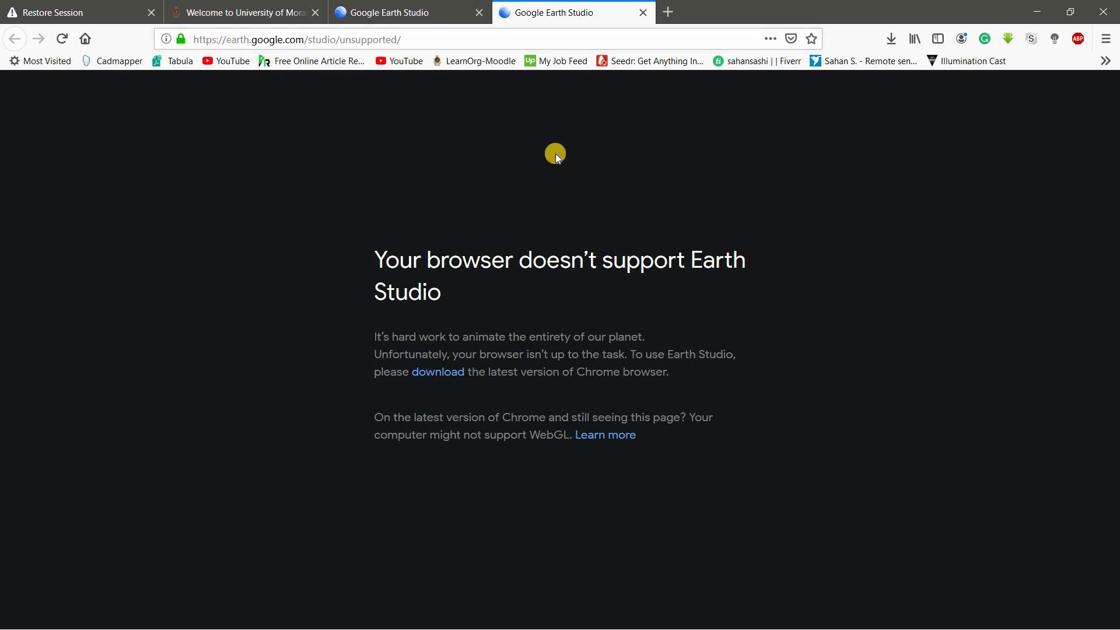
pyautogui.moveTo(439, 376)
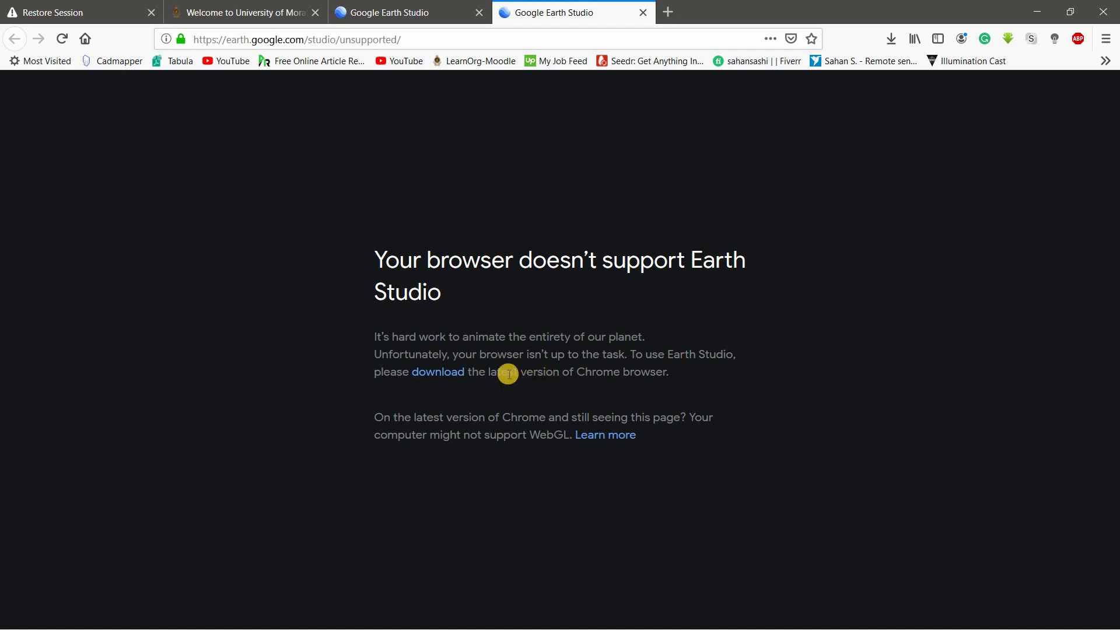
pyautogui.moveTo(436, 359)
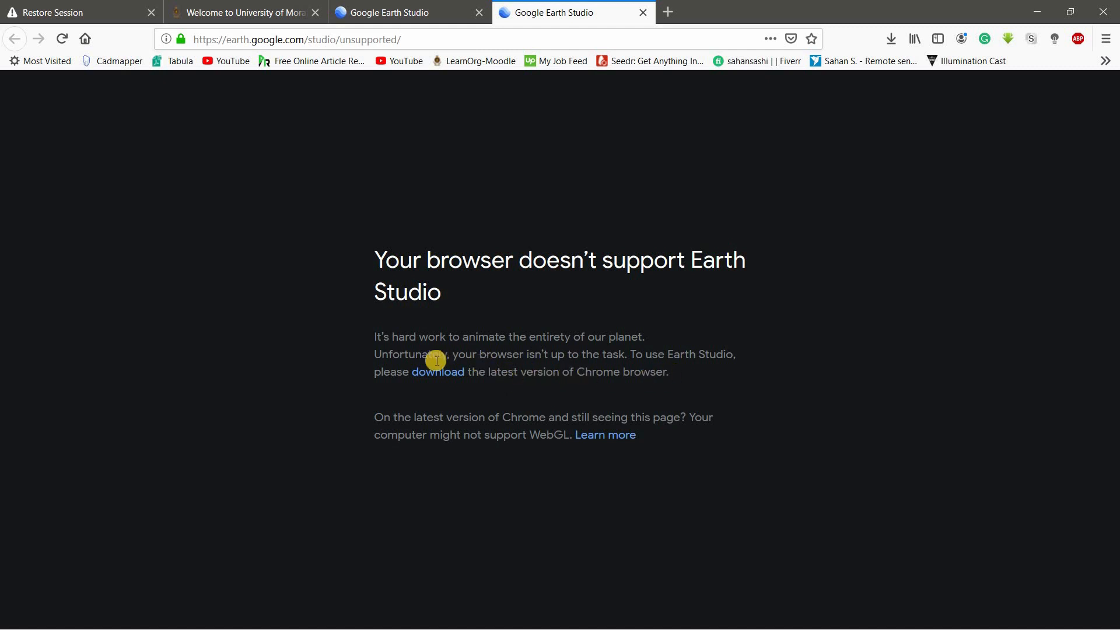
pyautogui.moveTo(443, 375)
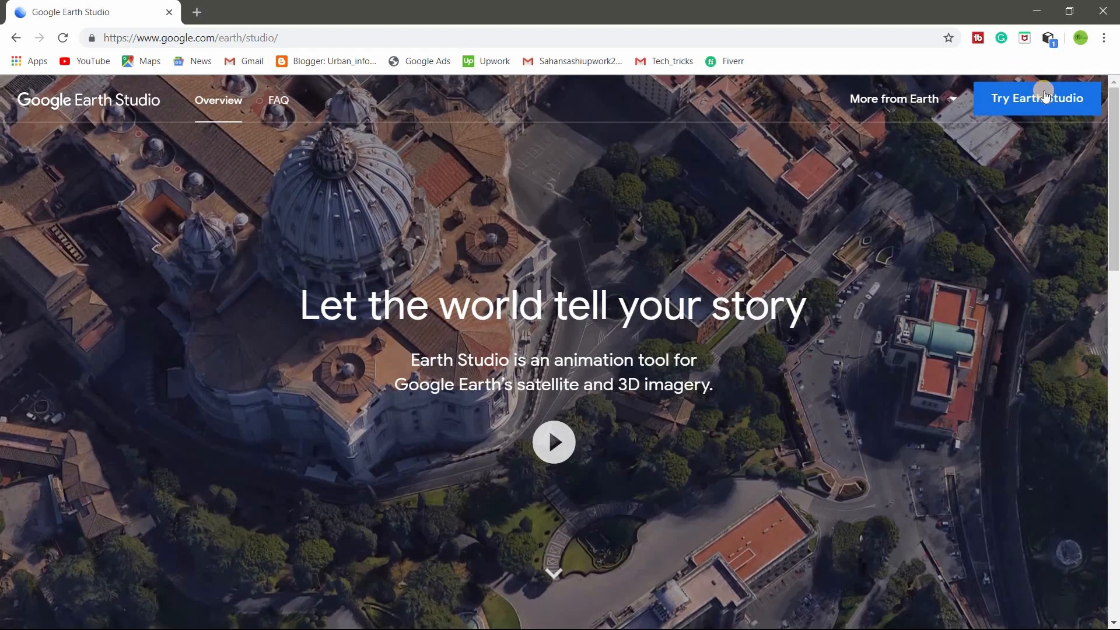
# - Start a blank project named TRY01 at 1920×1080, 450 frames and 30 FPS
pyautogui.click(1037, 98)
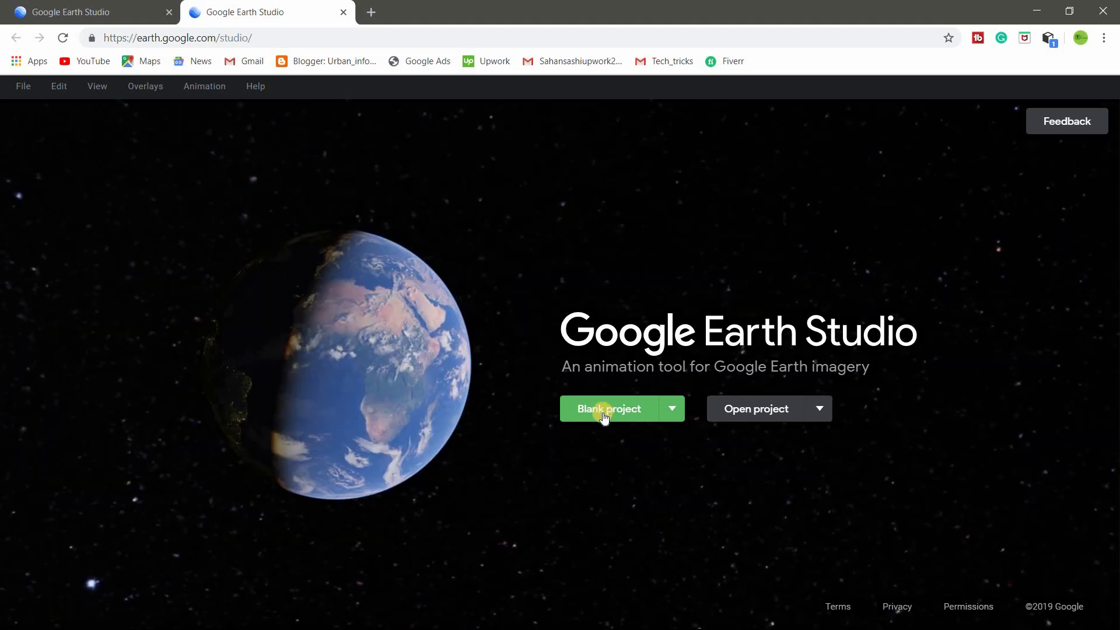
pyautogui.click(609, 409)
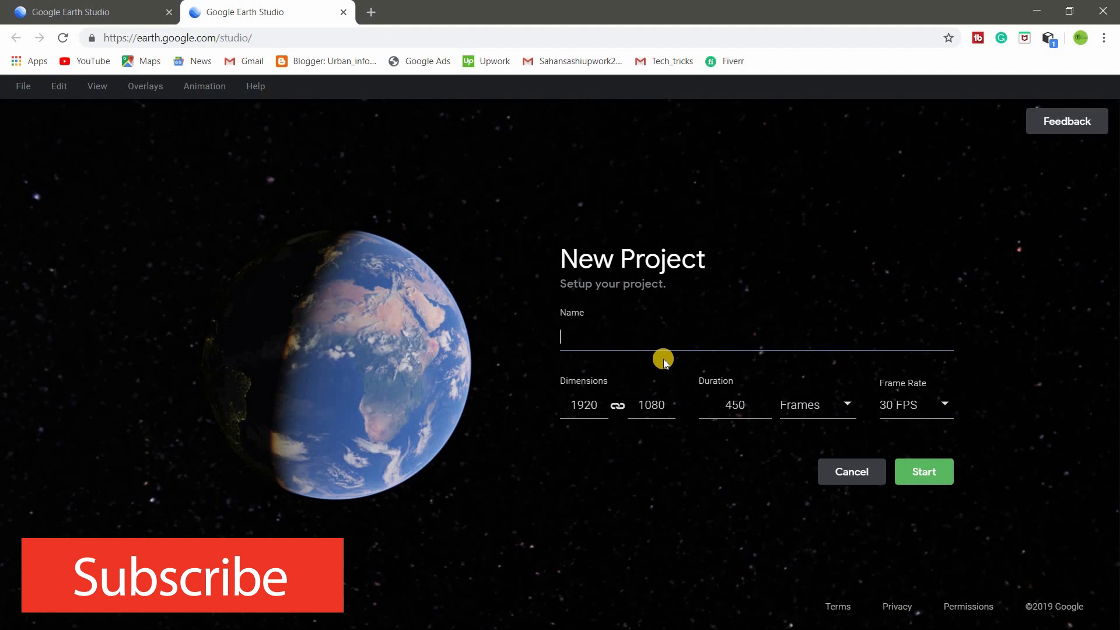
pyautogui.write('S')
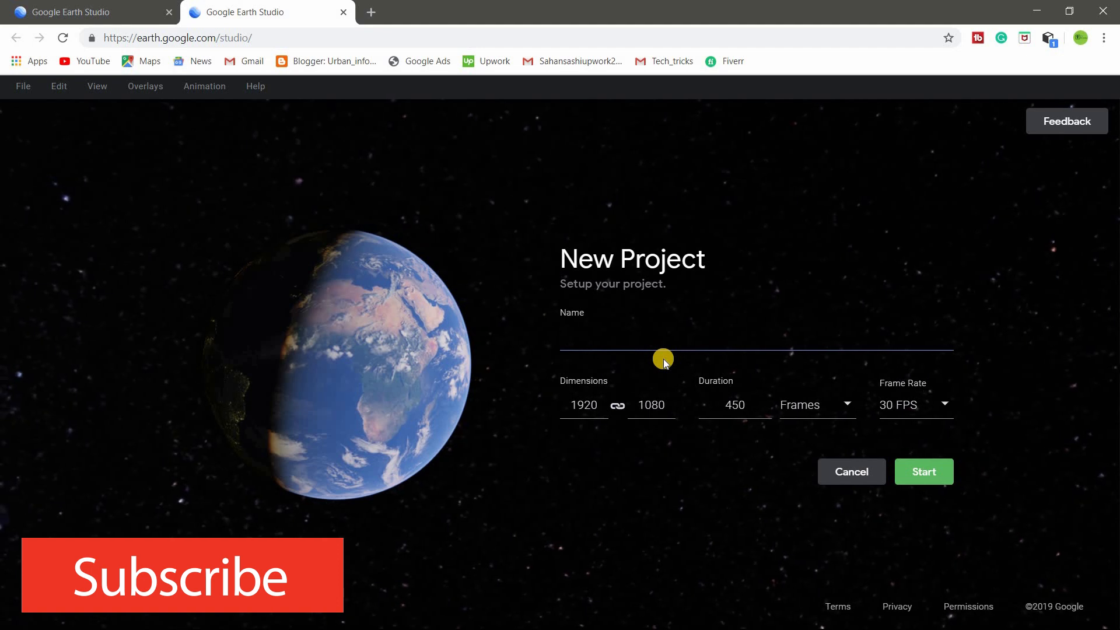
pyautogui.write('TRY)')
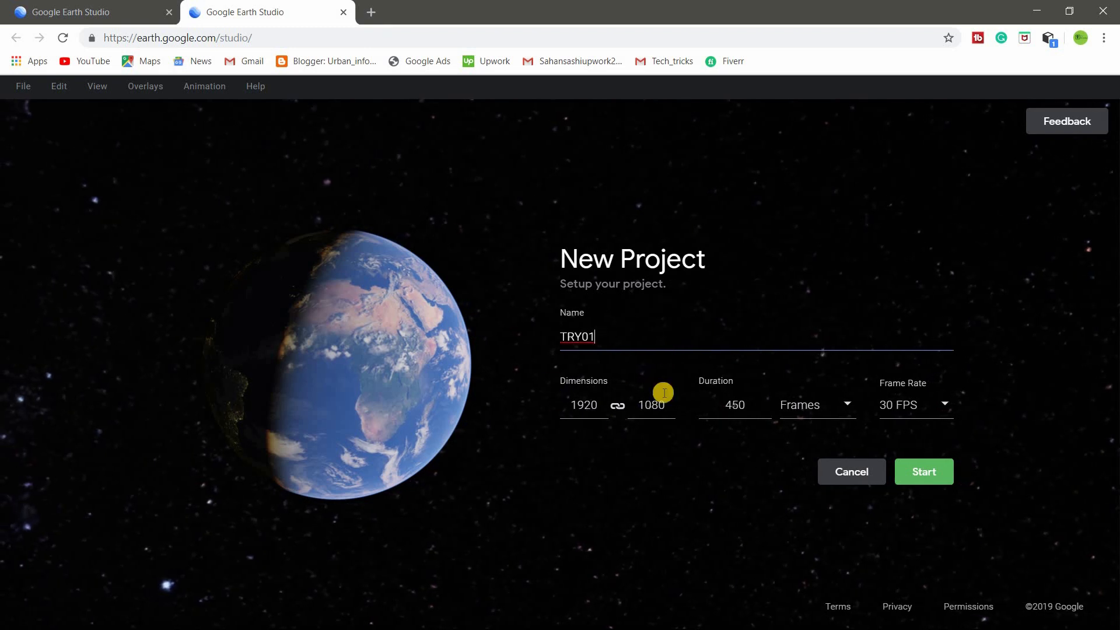
pyautogui.moveTo(776, 391)
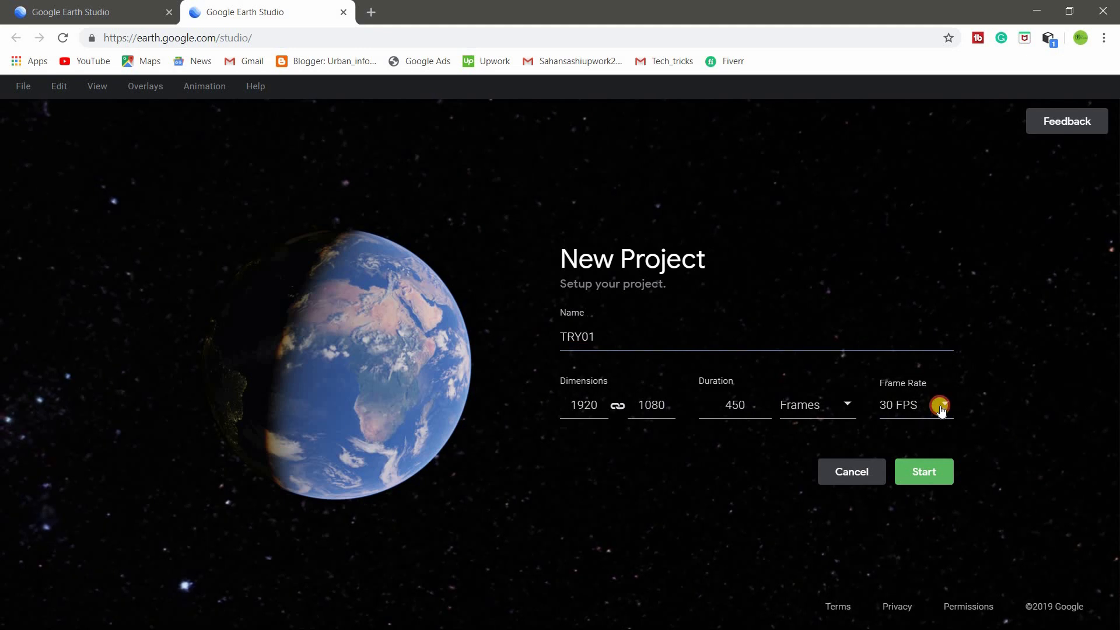
pyautogui.click(942, 405)
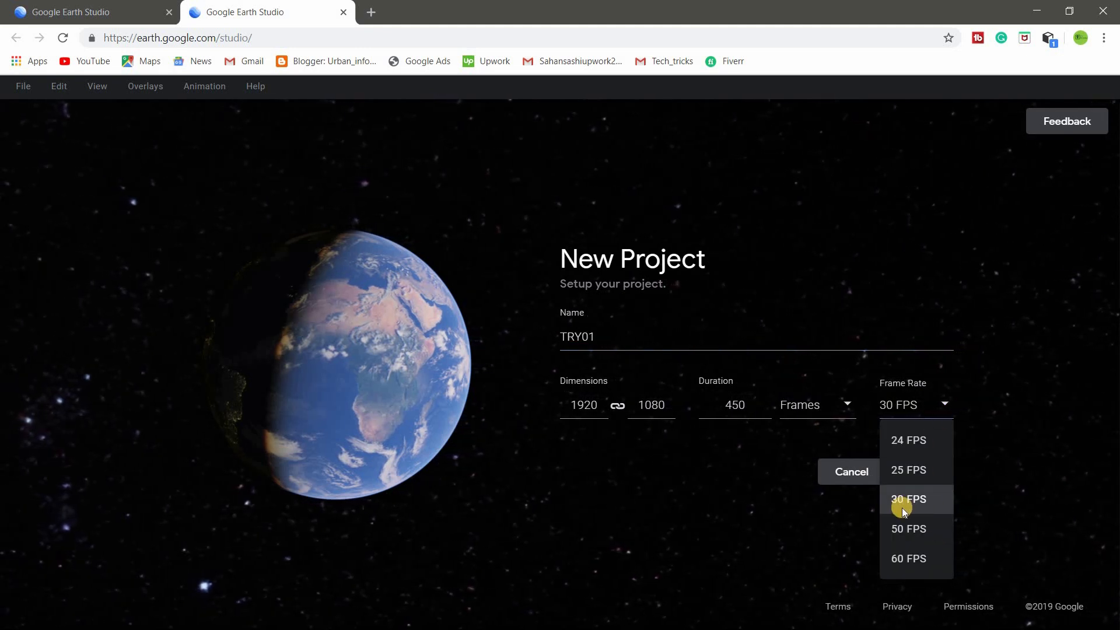
pyautogui.click(908, 499)
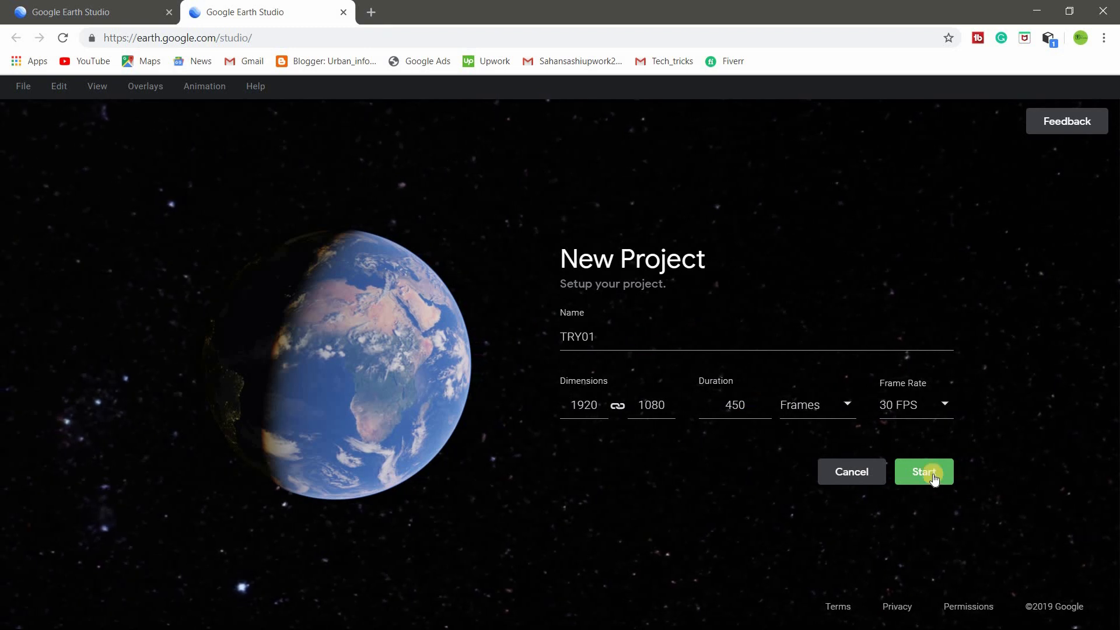
pyautogui.click(924, 471)
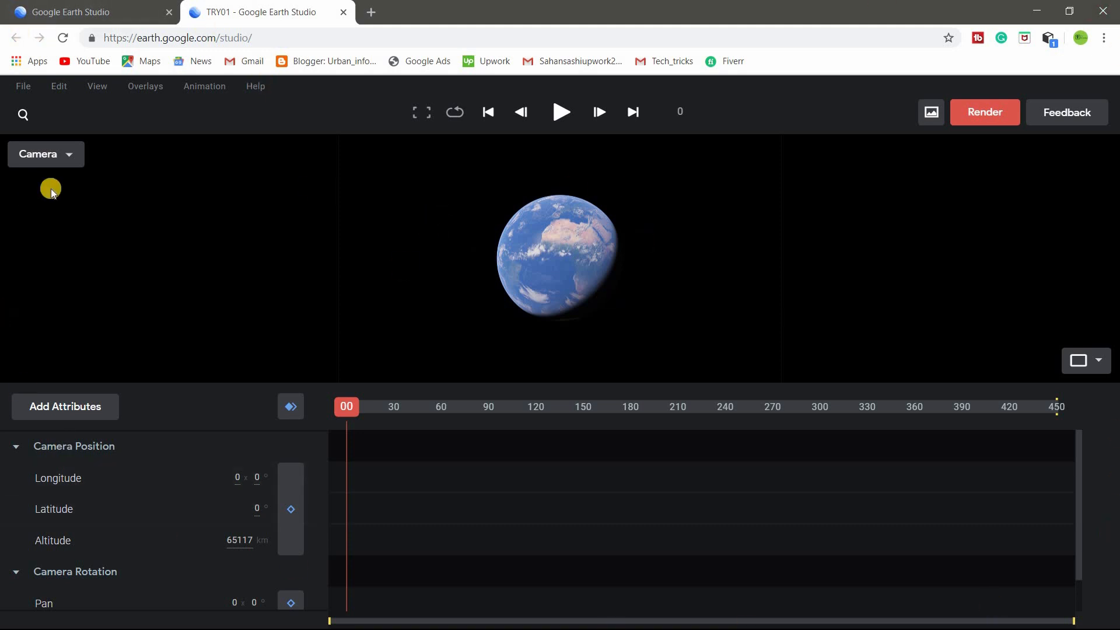
pyautogui.moveTo(487, 437)
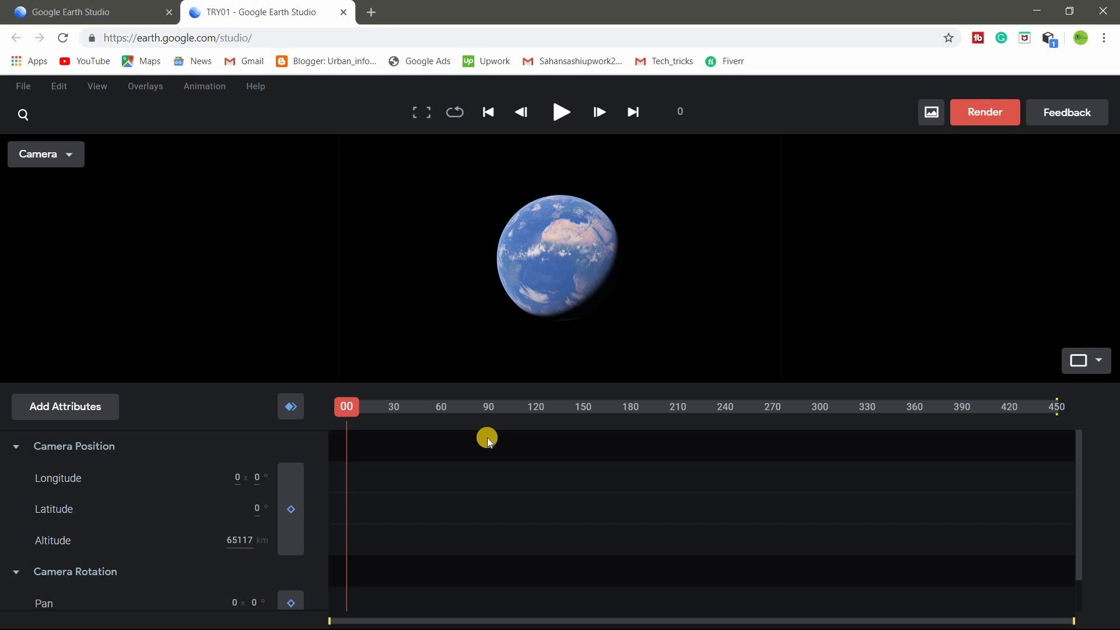
pyautogui.moveTo(401, 372)
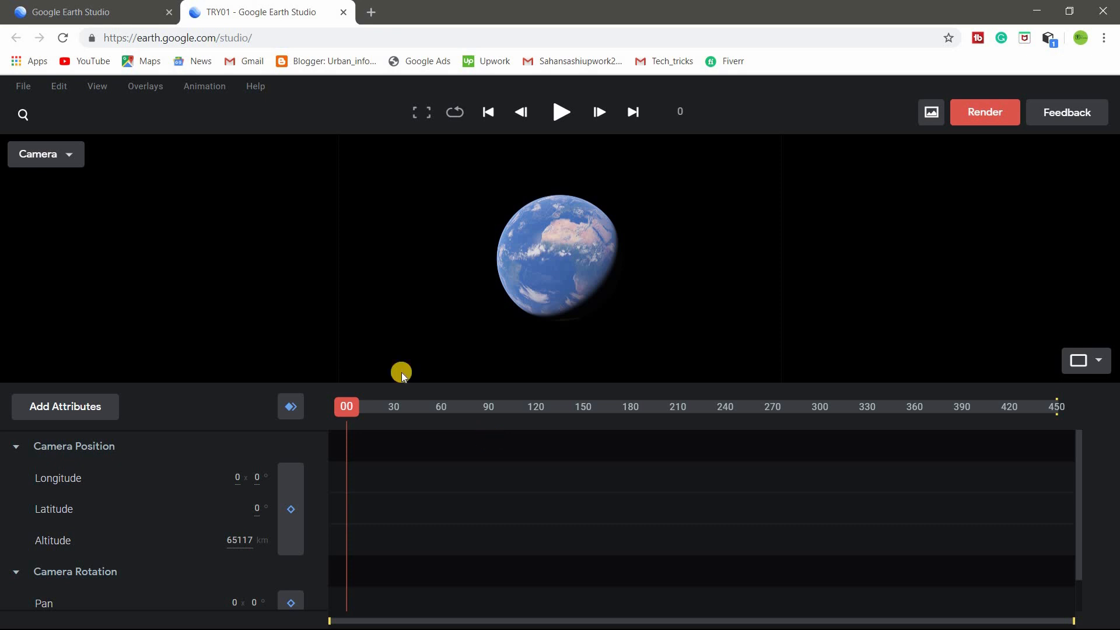
pyautogui.moveTo(547, 273)
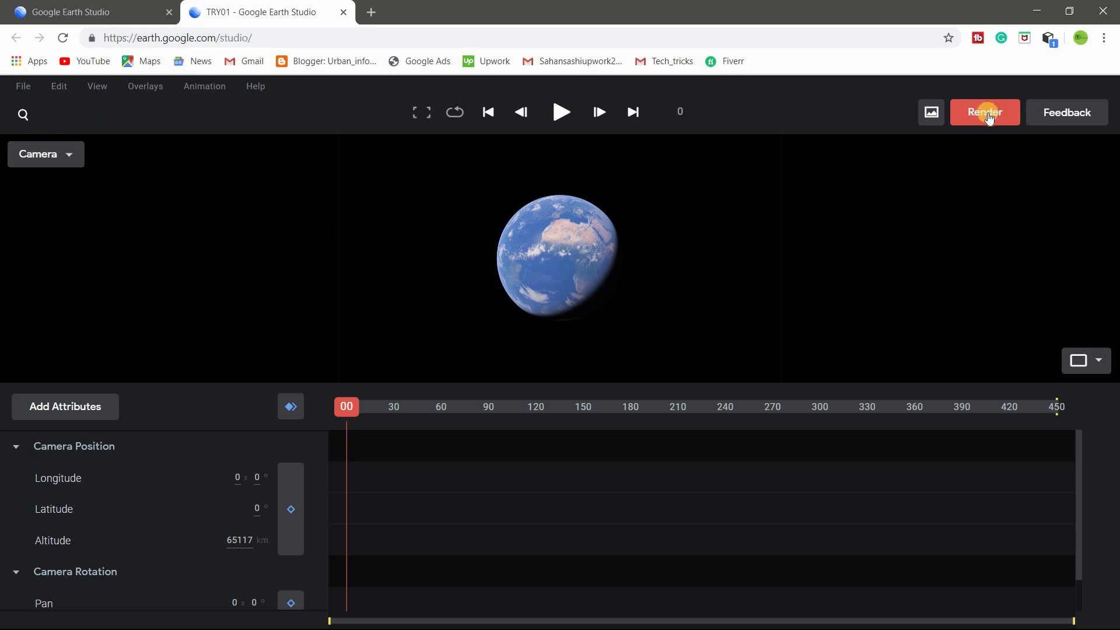
pyautogui.moveTo(575, 100)
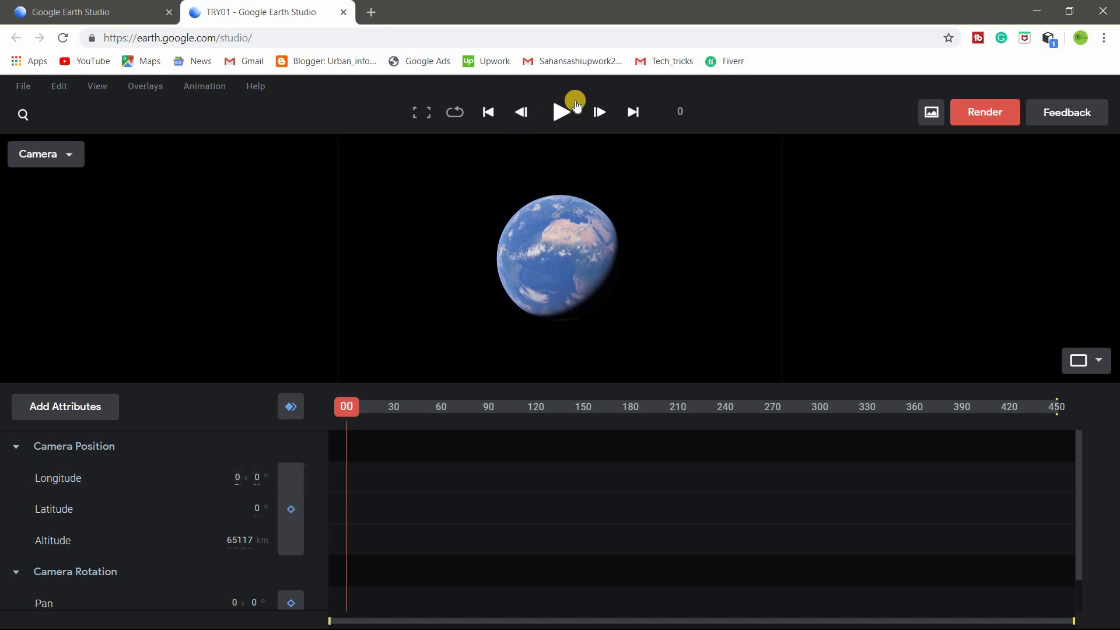
pyautogui.moveTo(706, 99)
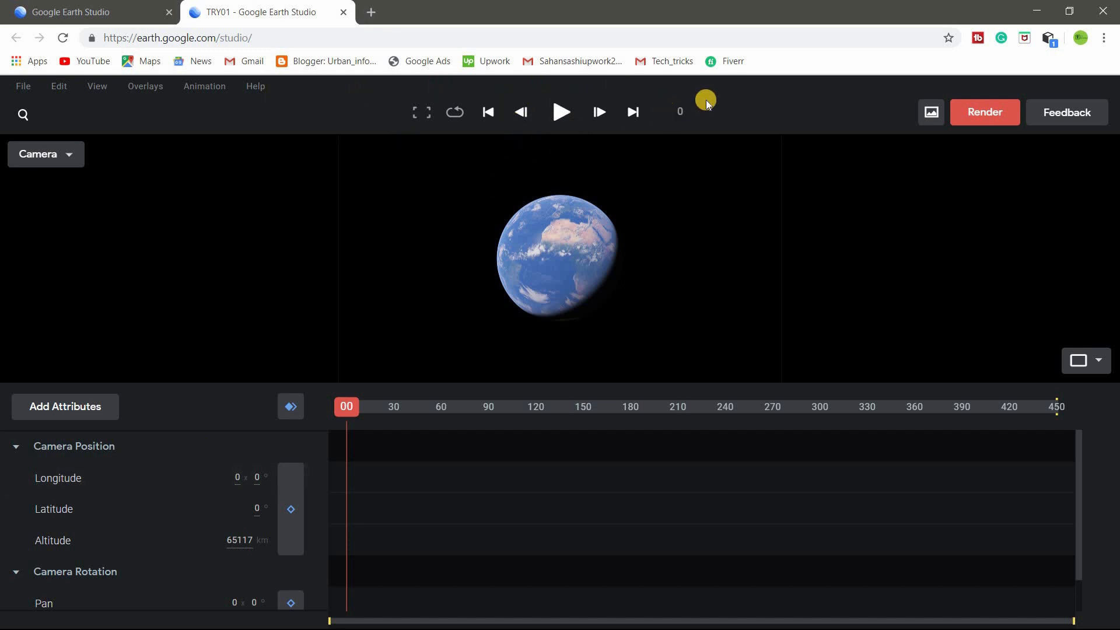
pyautogui.moveTo(290, 452)
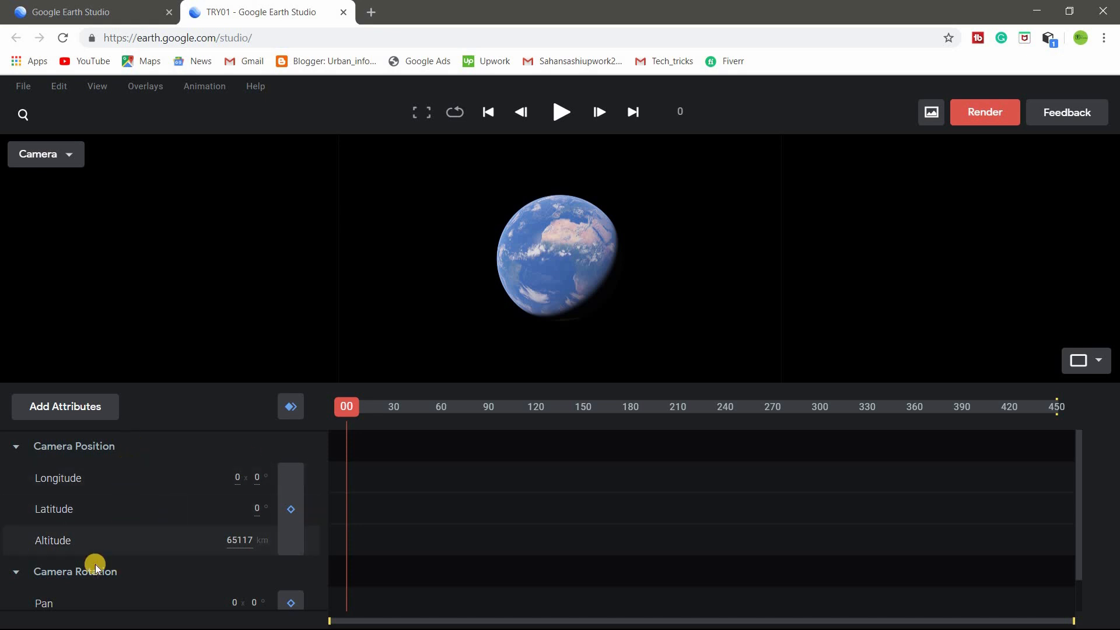
pyautogui.moveTo(170, 591)
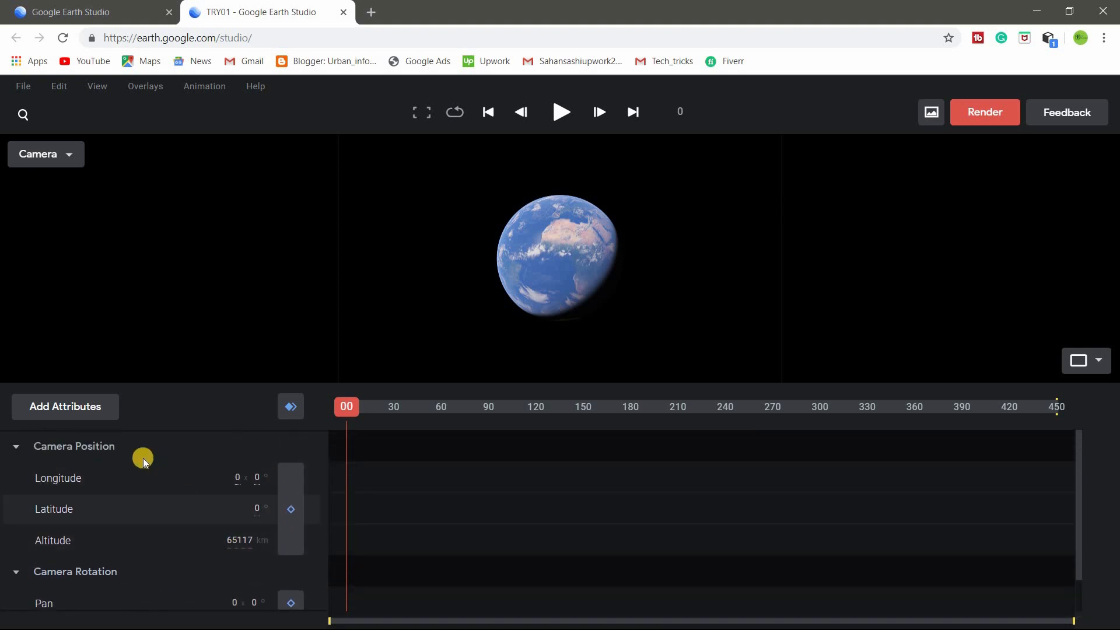
pyautogui.click(23, 86)
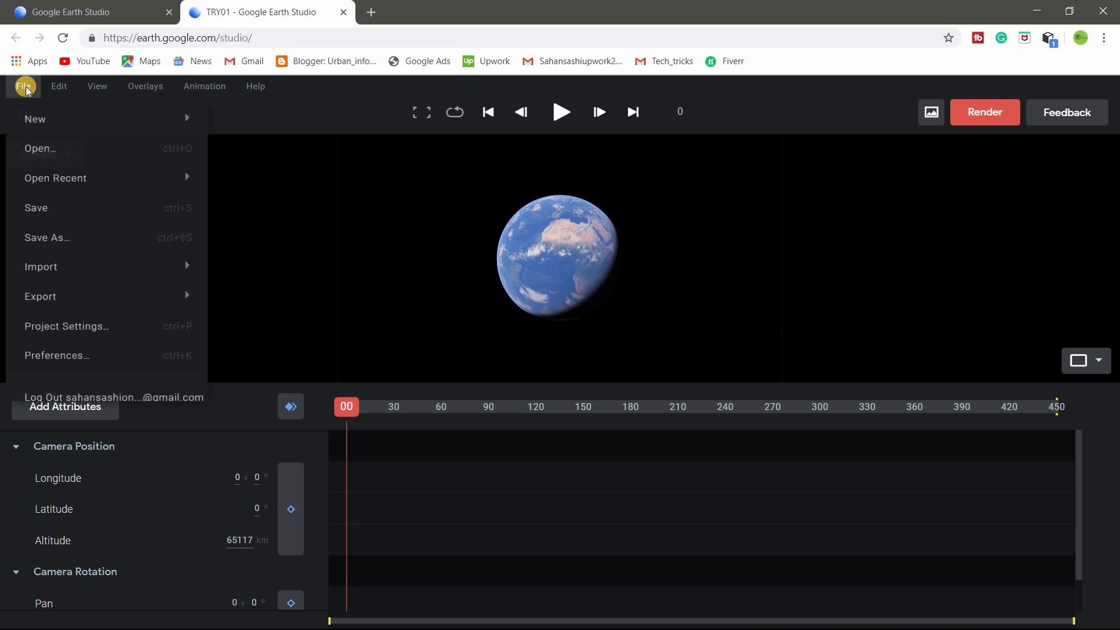
pyautogui.moveTo(35, 119)
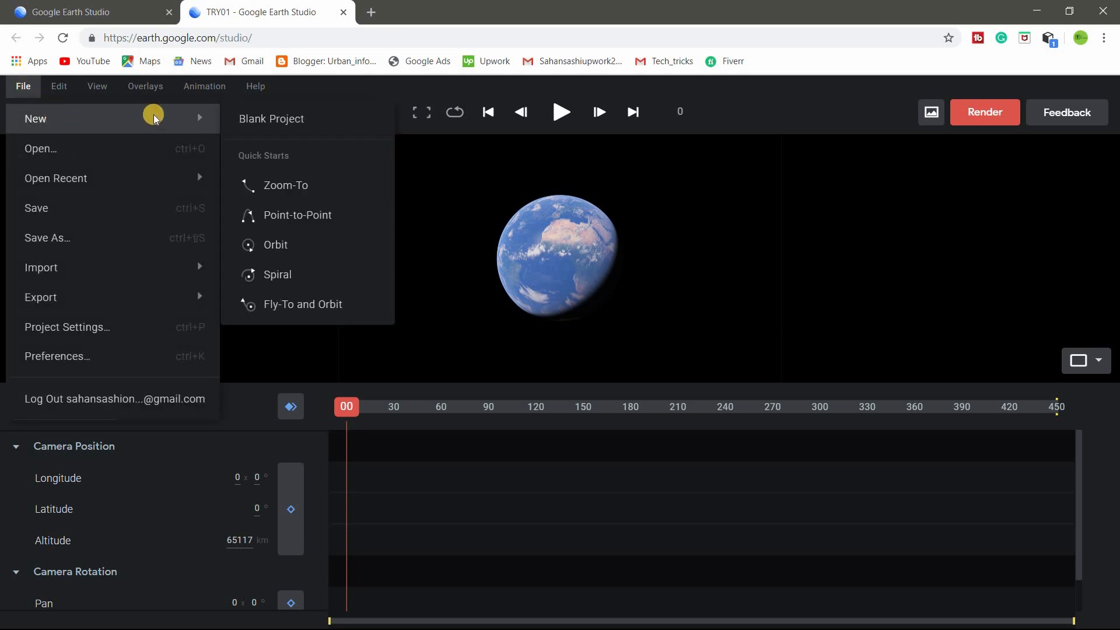
pyautogui.moveTo(313, 225)
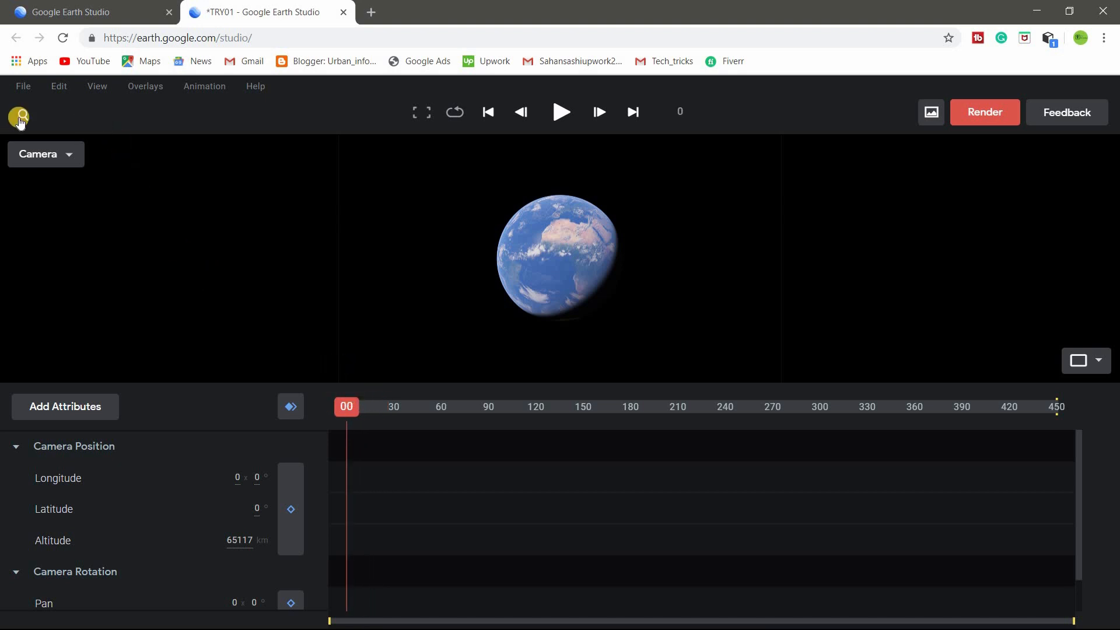
# - Search 'paris', fly to Paris, France, and zoom to about 102 m near Notre-Dame
pyautogui.click(18, 117)
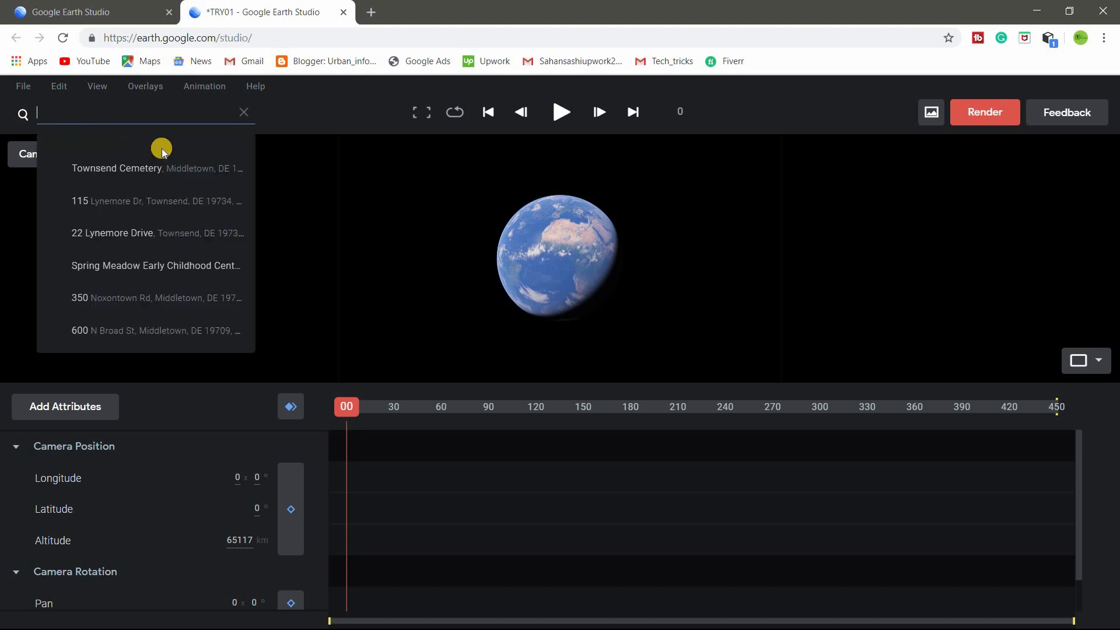
pyautogui.write('pai')
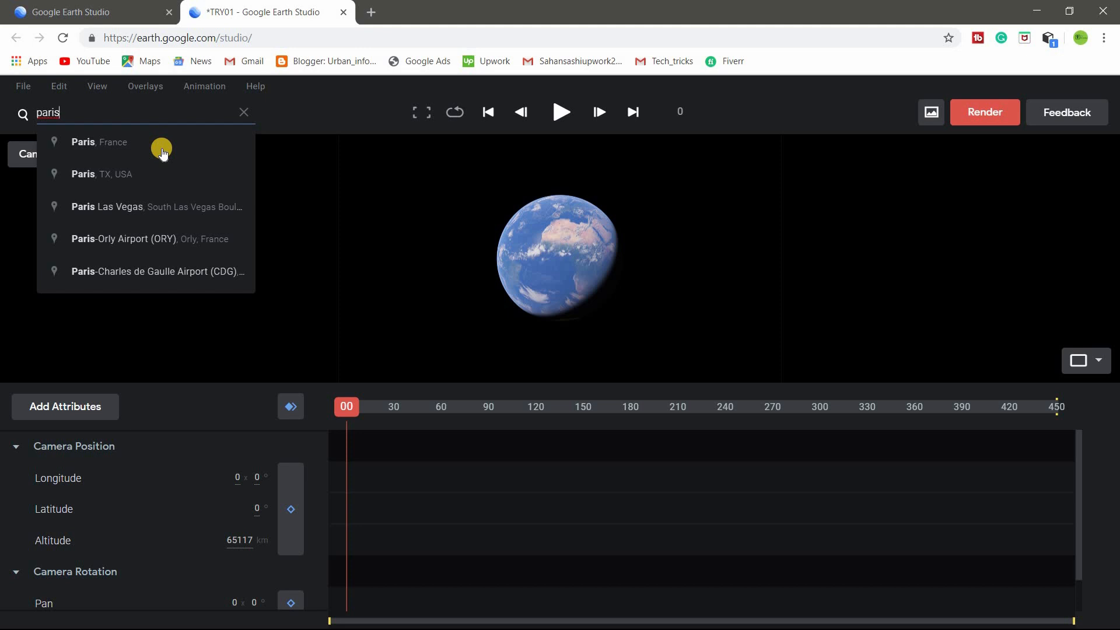
pyautogui.click(99, 141)
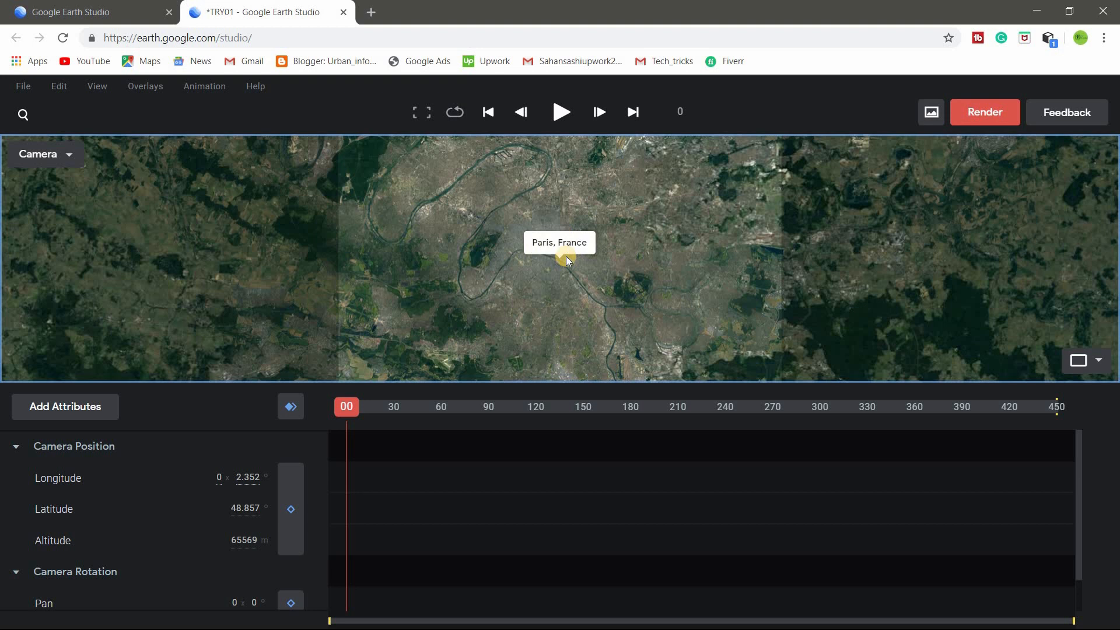
pyautogui.scroll(-3)
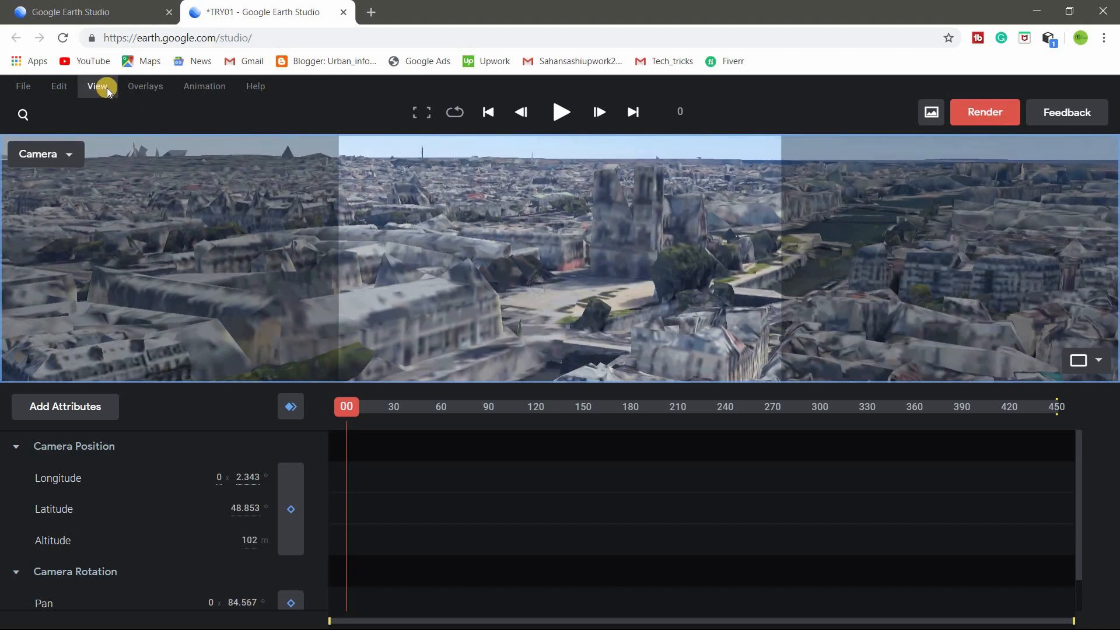
# - Use the Edit menu to set camera position keyframes at frame 0 and about frame 107
pyautogui.click(59, 85)
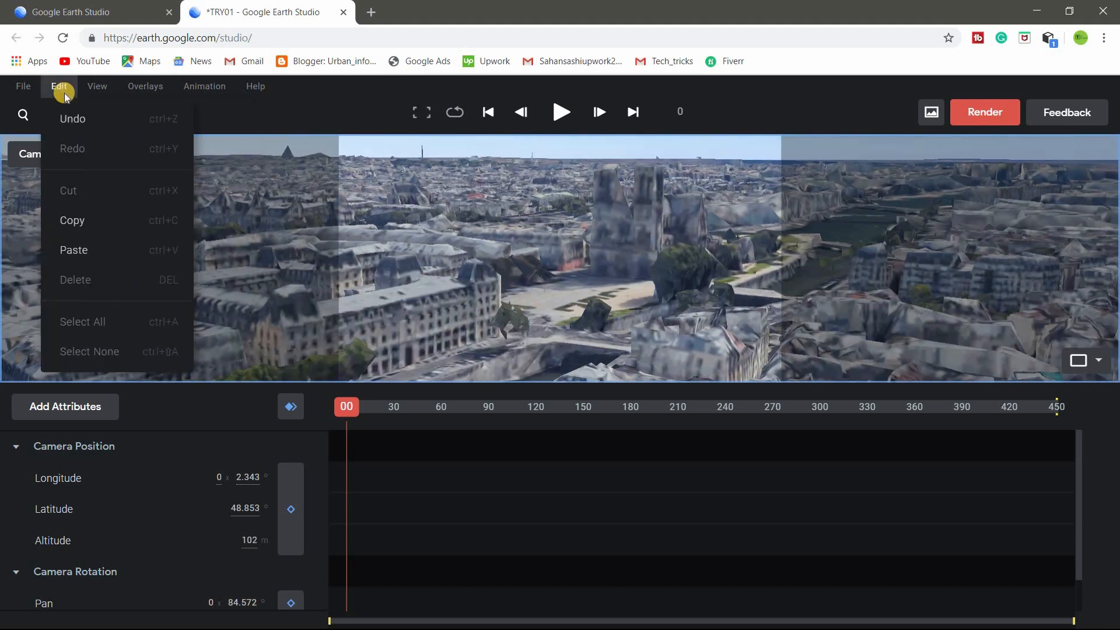
pyautogui.click(97, 86)
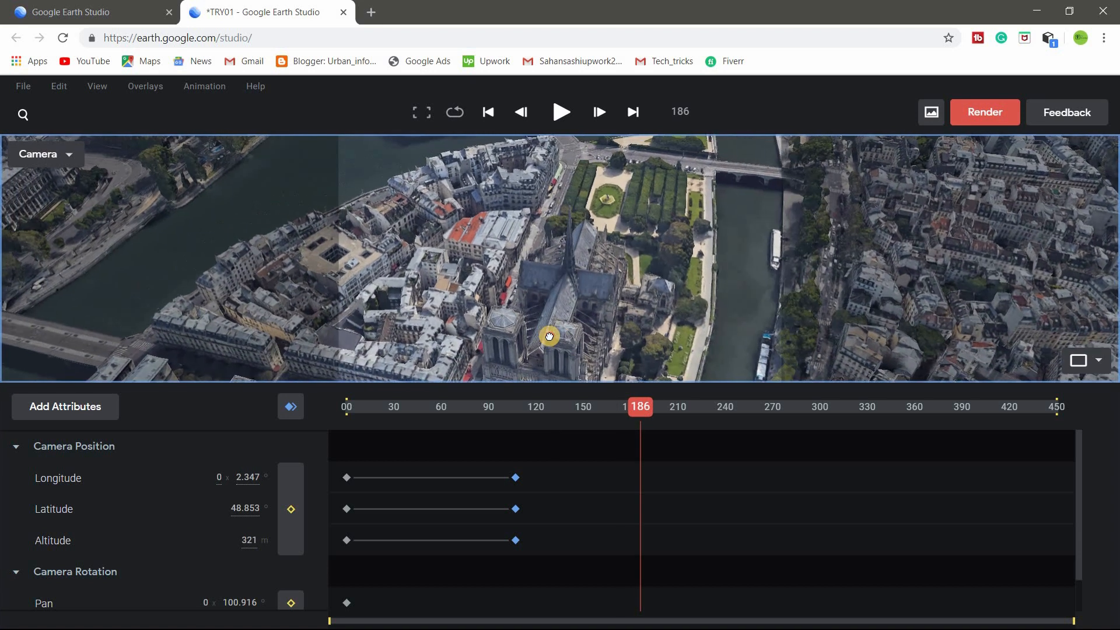
# - Reposition the camera over the rooftops, adding position keyframes near frames 186 and 257
pyautogui.moveTo(551, 336); pyautogui.dragTo(535, 312)
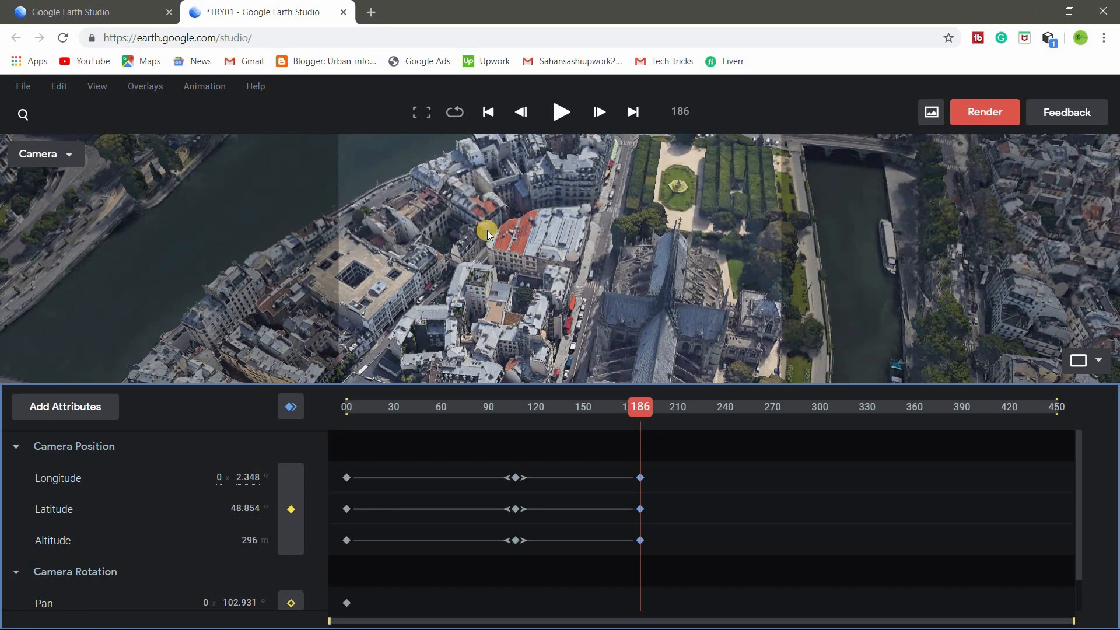
pyautogui.moveTo(488, 235); pyautogui.dragTo(545, 229)
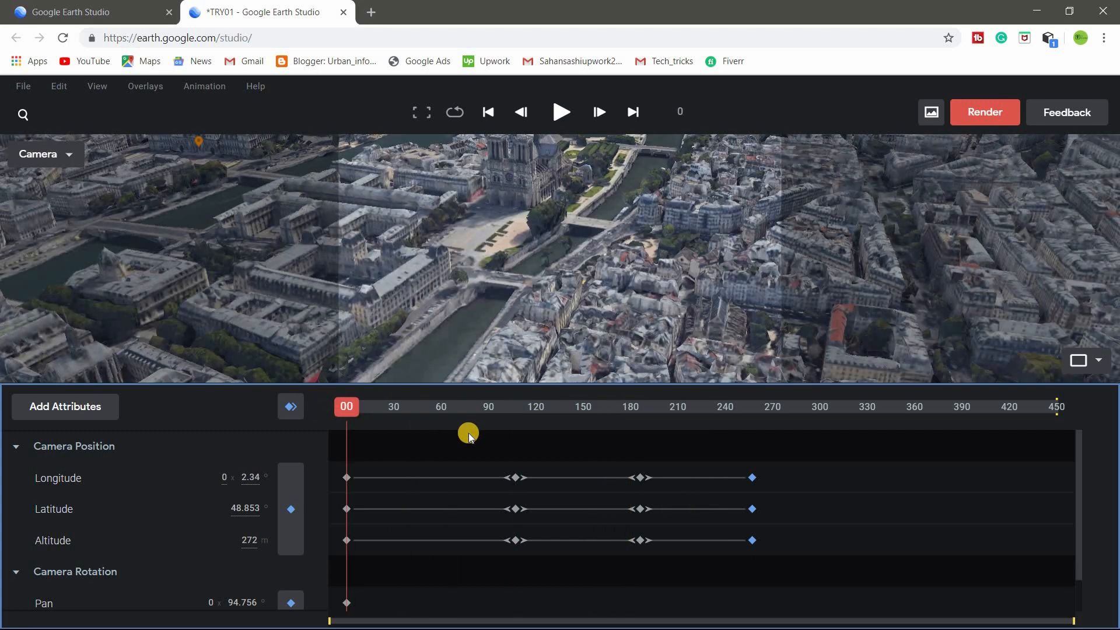
pyautogui.click(561, 112)
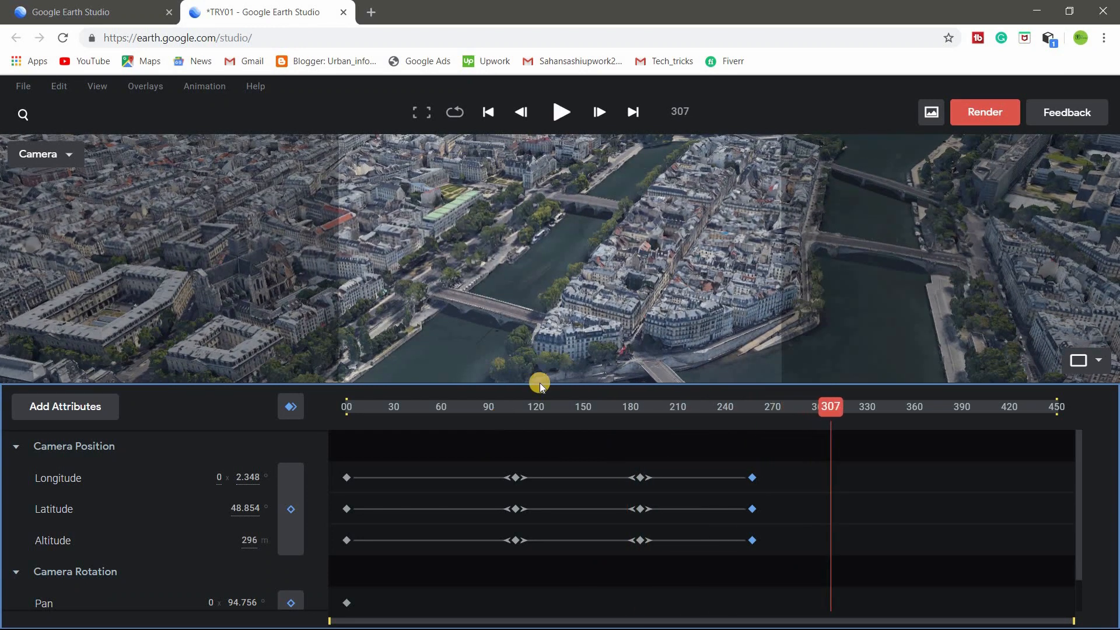
# - Move the second position keyframes to about frame 82 and lower the camera altitude to about 181 m
pyautogui.click(513, 478)
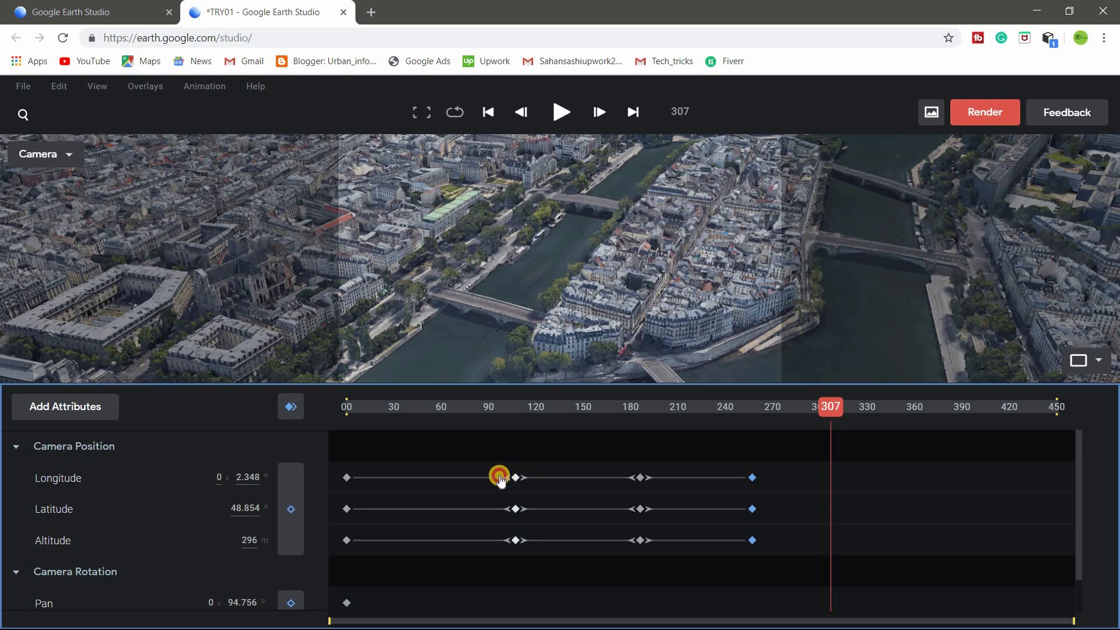
pyautogui.moveTo(499, 477); pyautogui.dragTo(475, 477)
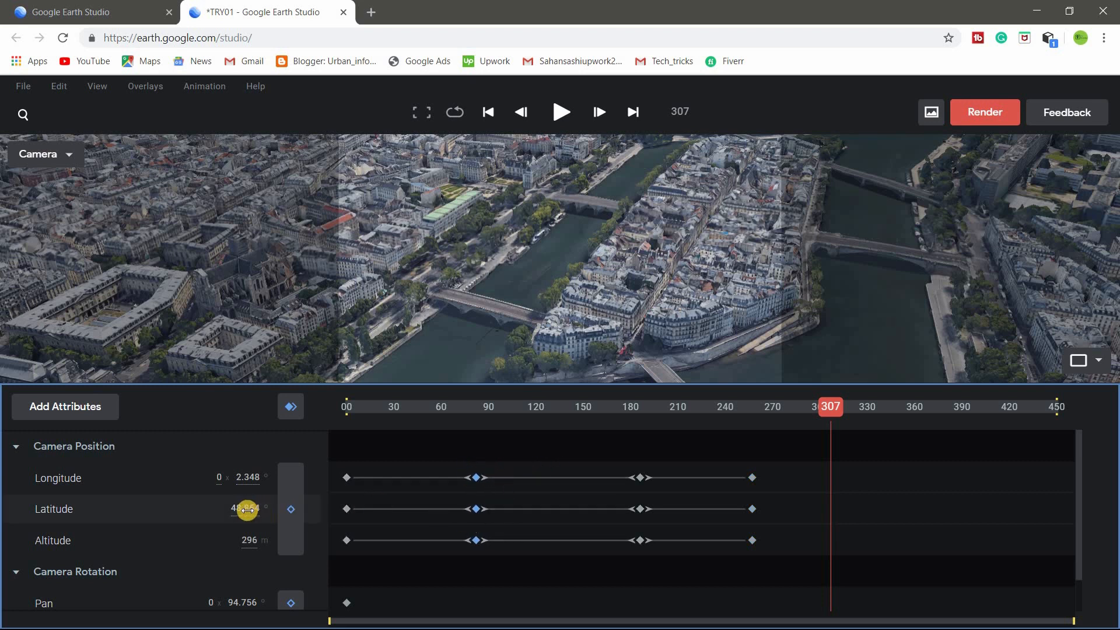
pyautogui.doubleClick(242, 509)
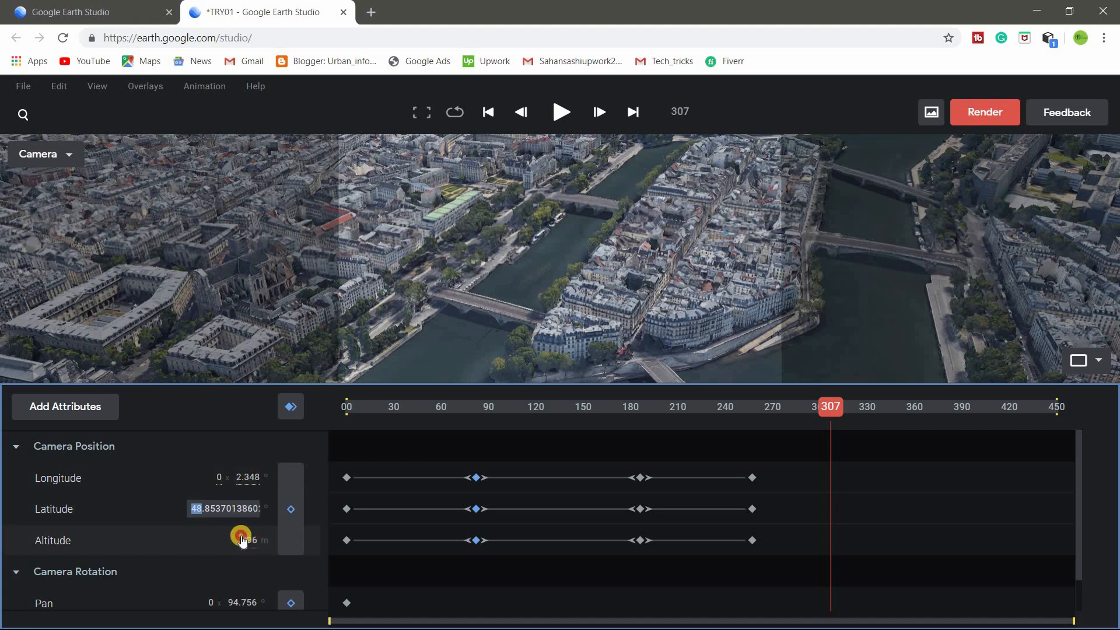
pyautogui.moveTo(242, 537); pyautogui.dragTo(271, 550)
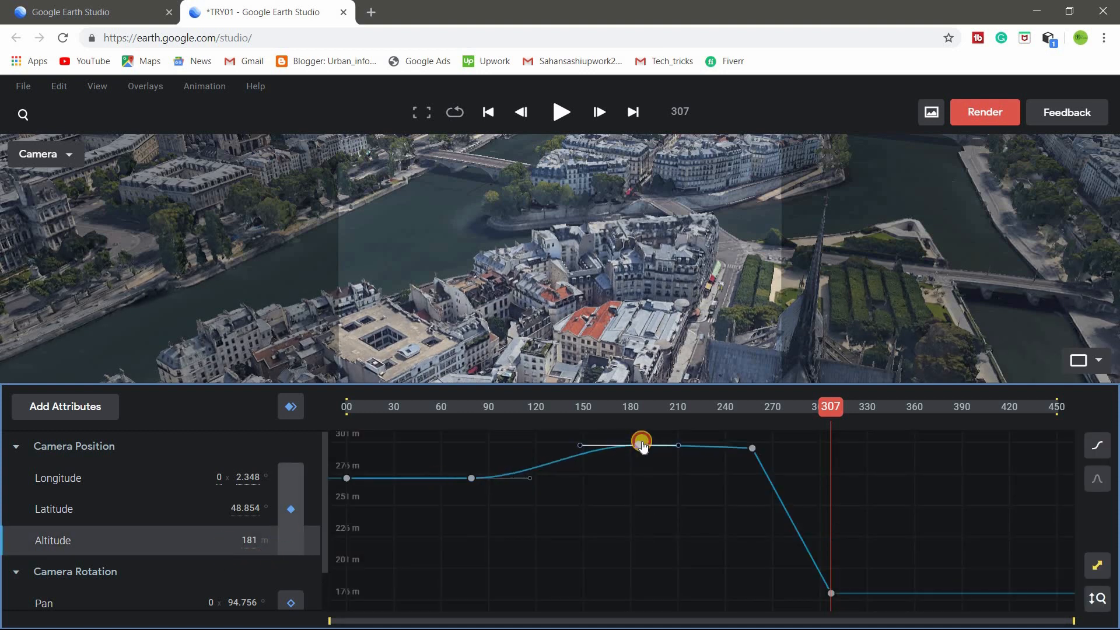
# - Drag two Altitude curve points to change the camera heights, including the drop near frame 307
pyautogui.moveTo(641, 441); pyautogui.dragTo(782, 498)
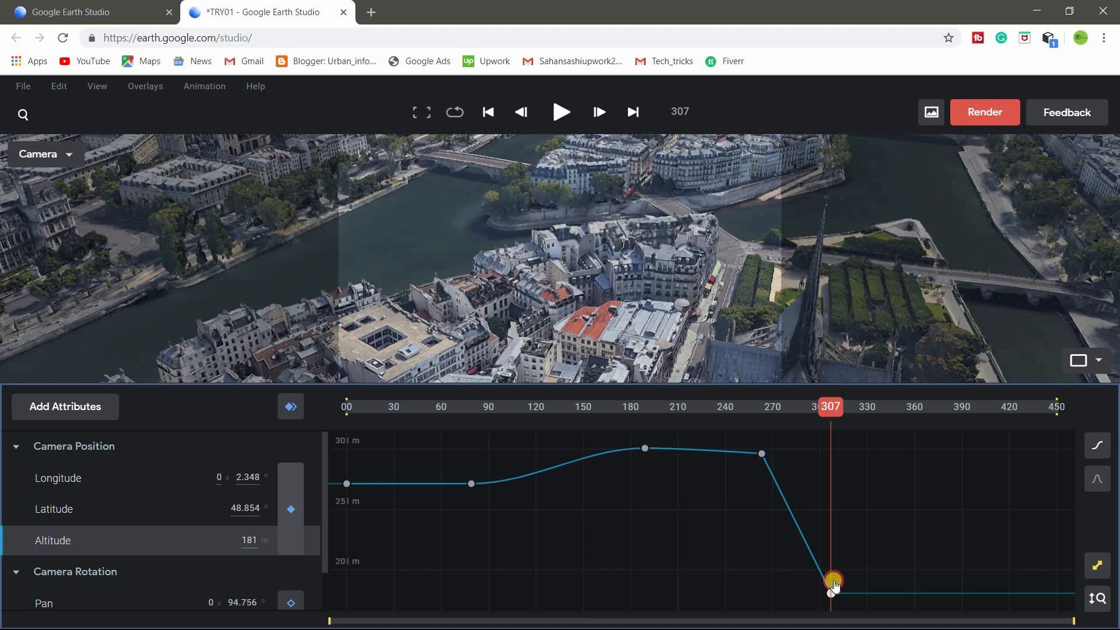
pyautogui.moveTo(834, 580); pyautogui.dragTo(739, 496)
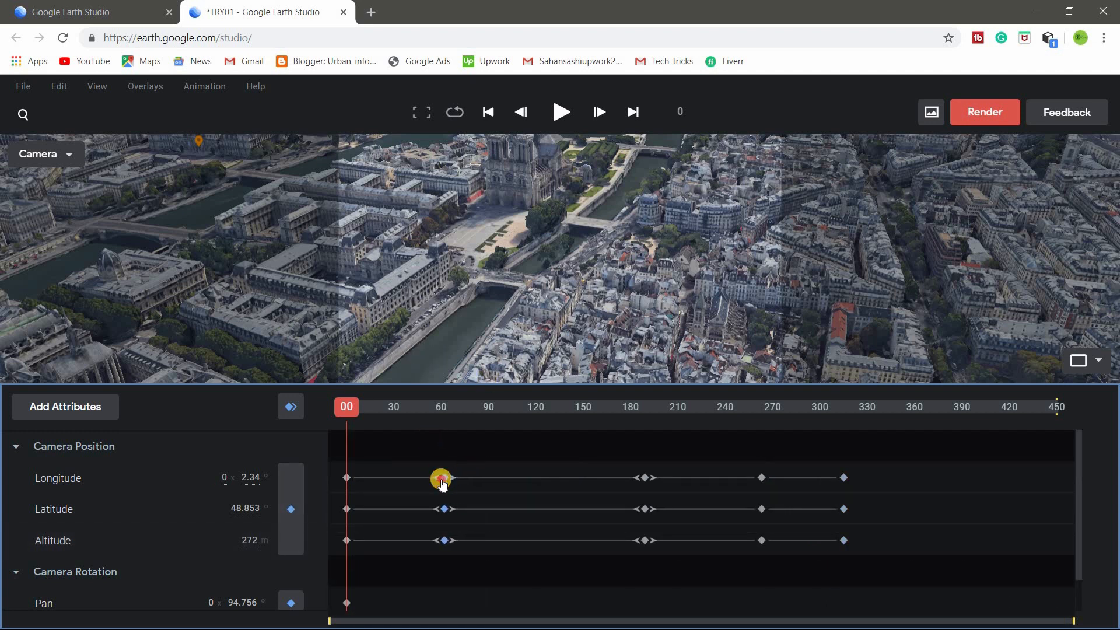
pyautogui.moveTo(441, 478); pyautogui.dragTo(608, 483)
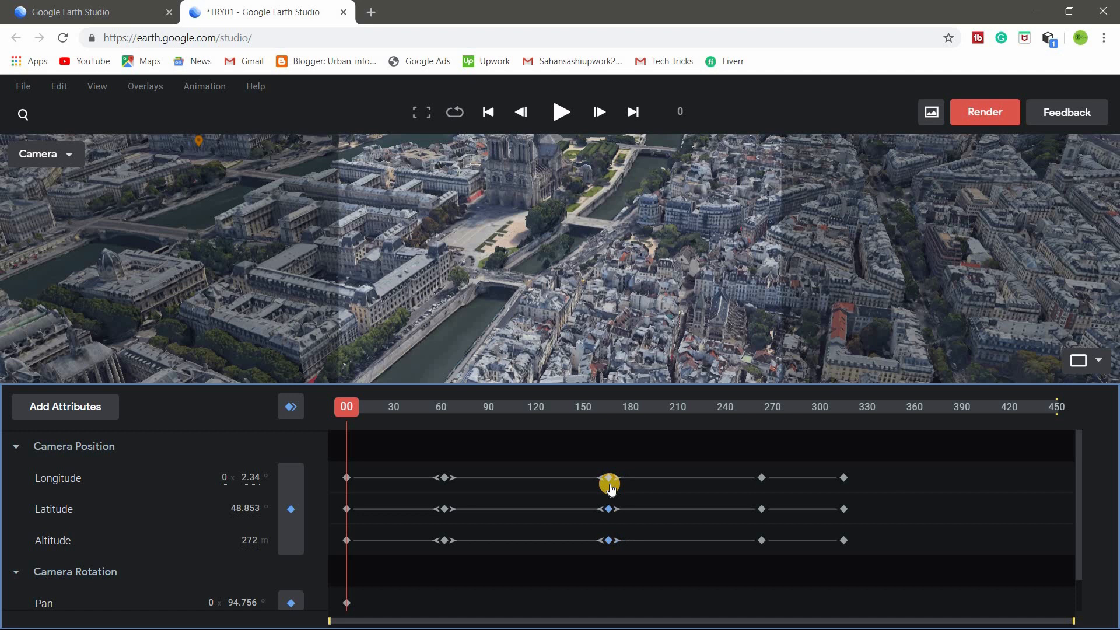
pyautogui.moveTo(609, 484); pyautogui.dragTo(724, 479)
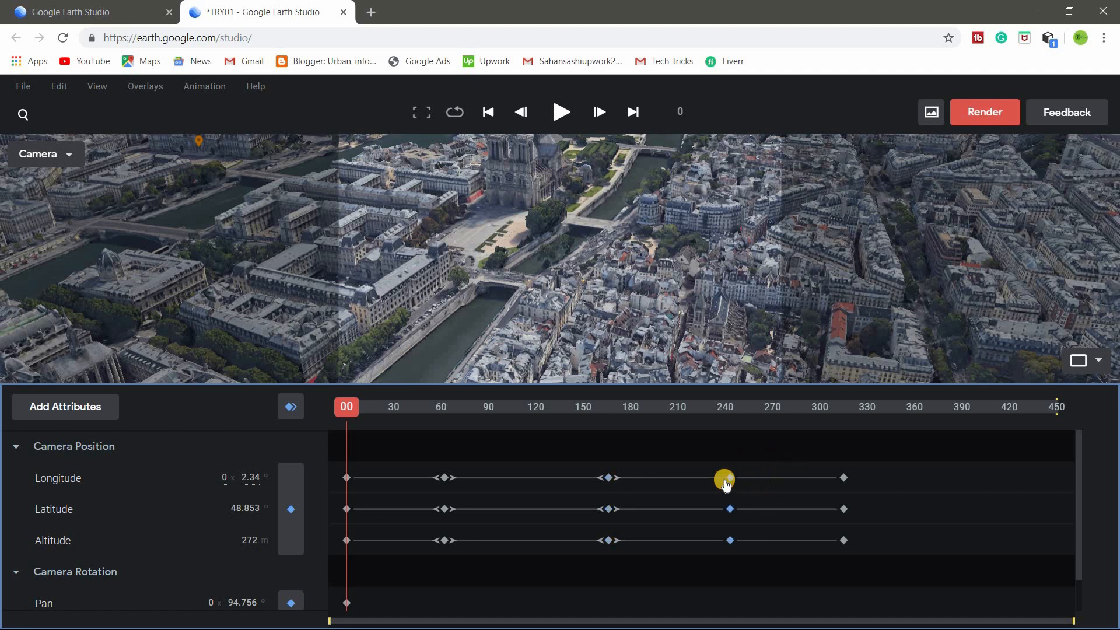
pyautogui.click(562, 112)
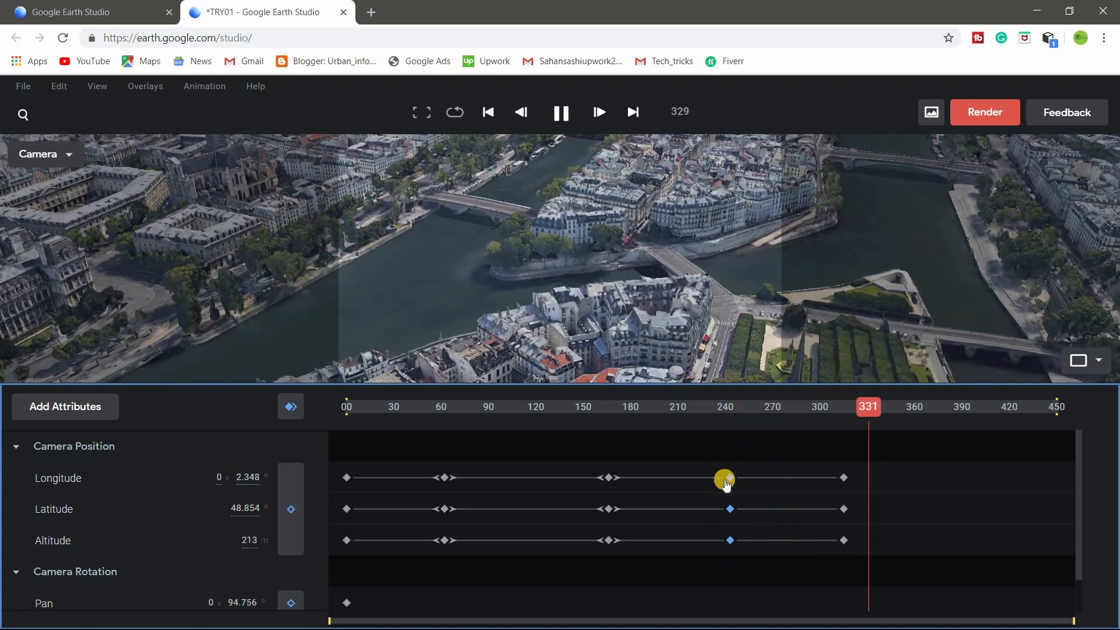
pyautogui.click(561, 112)
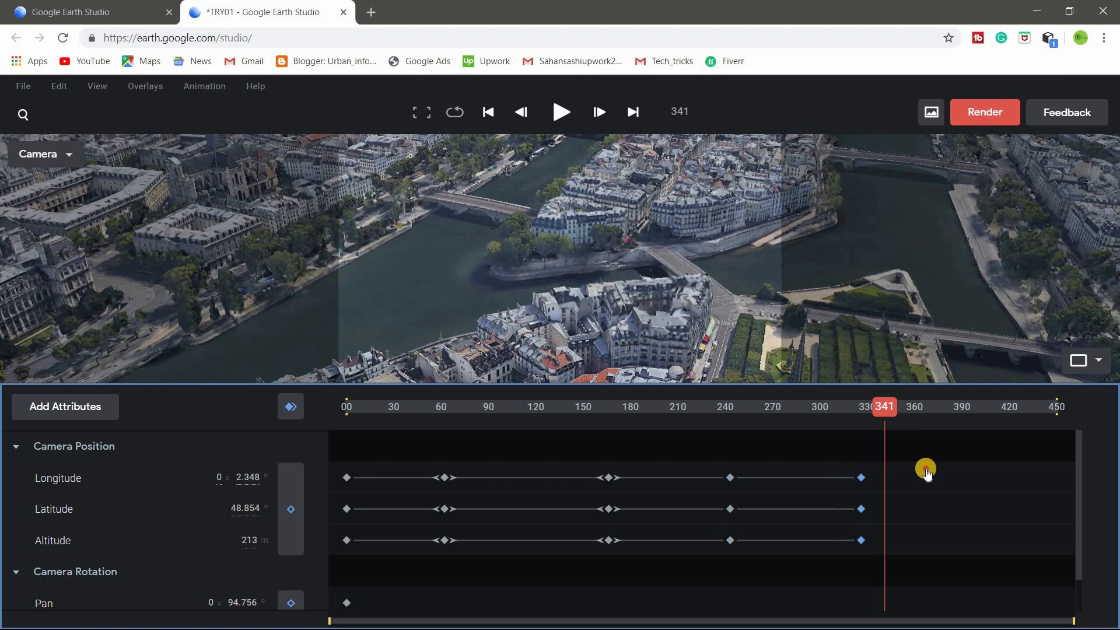
pyautogui.moveTo(925, 477); pyautogui.dragTo(761, 480)
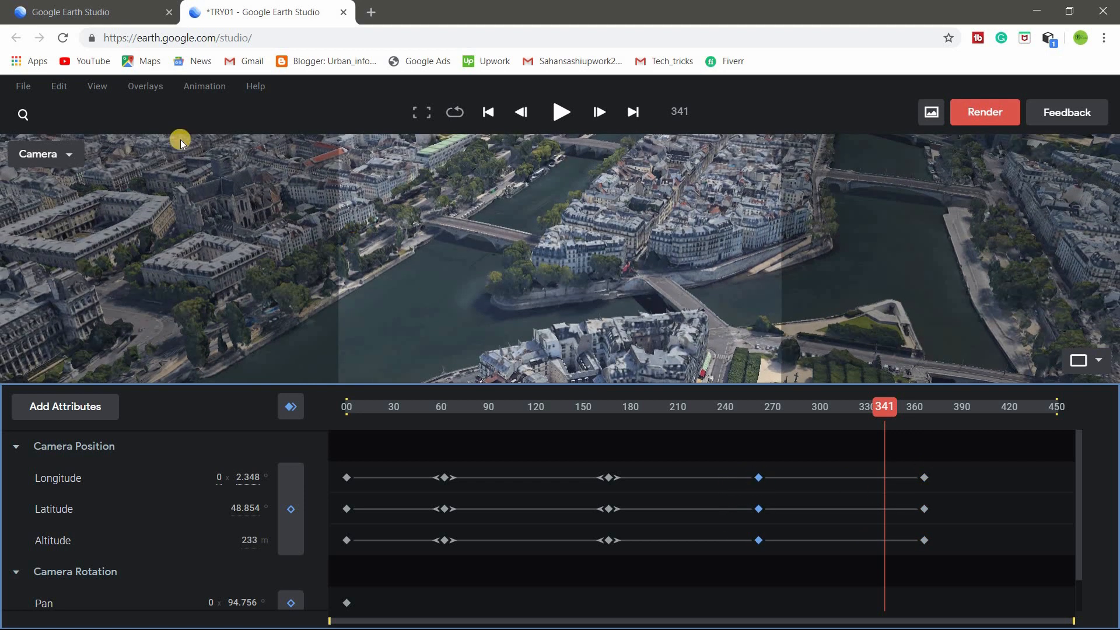
pyautogui.moveTo(22, 85)
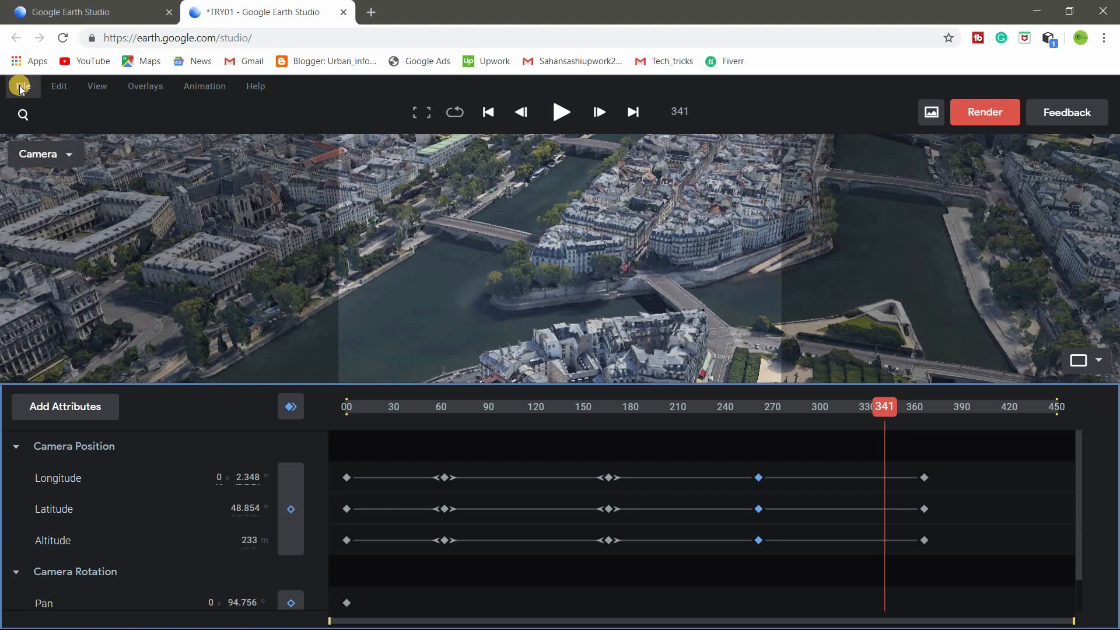
# - Start a File > New > Orbit project, choosing Don't Save for TRY01
pyautogui.click(23, 85)
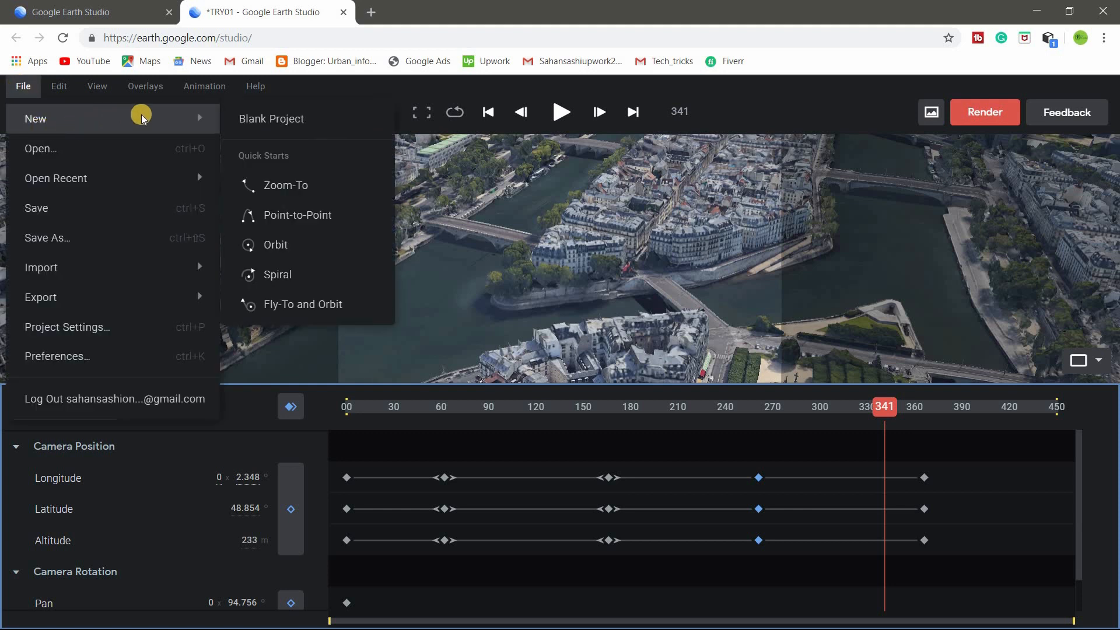
pyautogui.moveTo(278, 194)
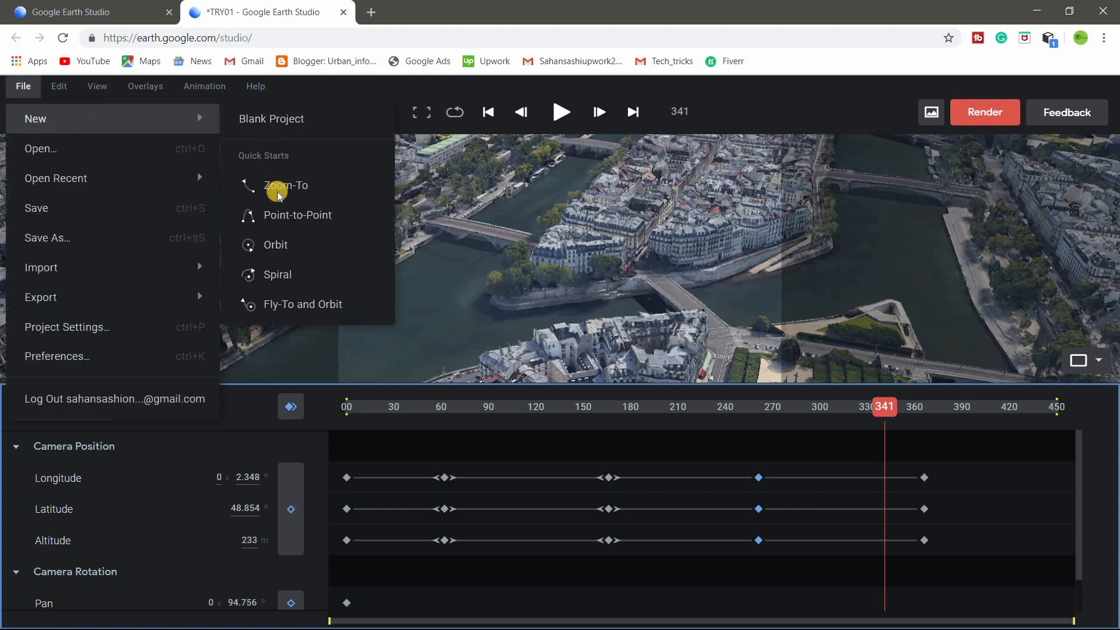
pyautogui.moveTo(318, 279)
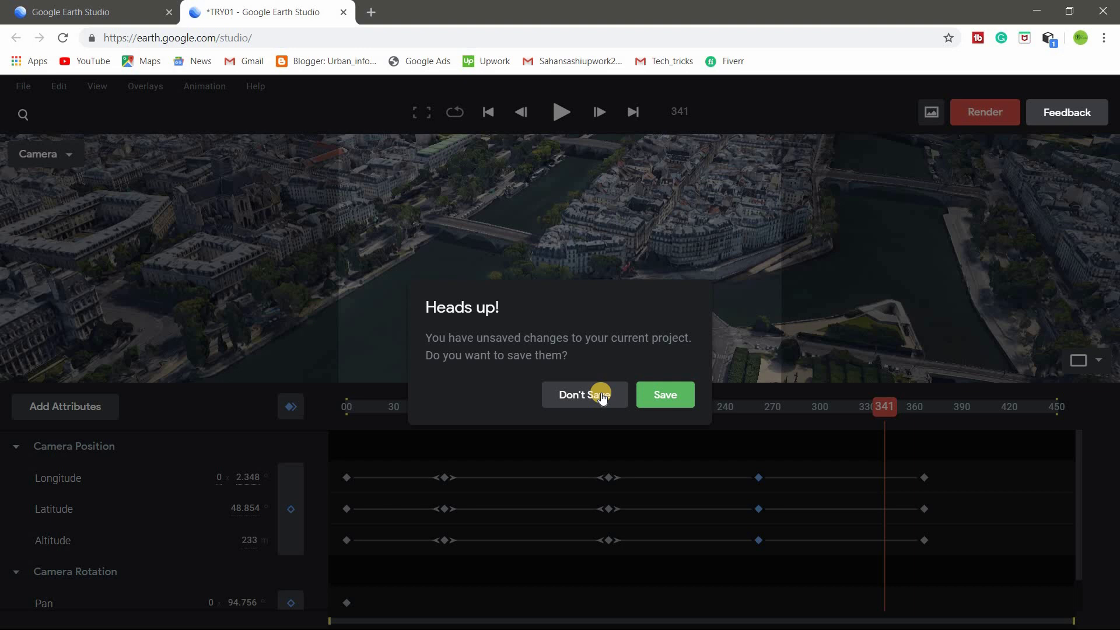
pyautogui.click(584, 395)
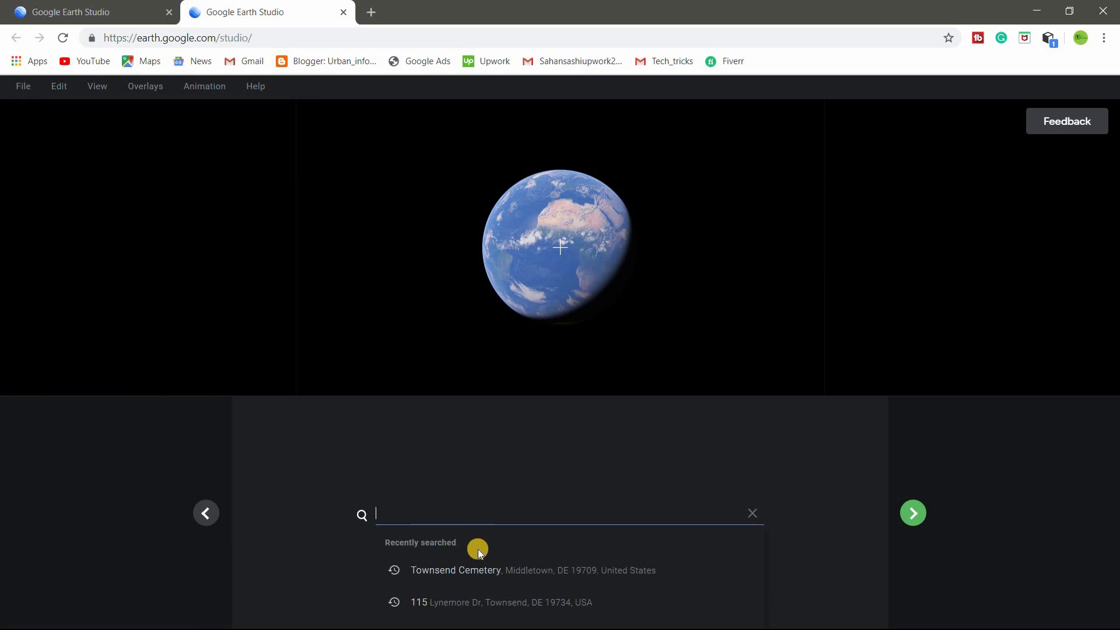
# - Choose Eiffel Tower, Paris as the target, center it in view, and continue to orbit settings
pyautogui.write('ei')
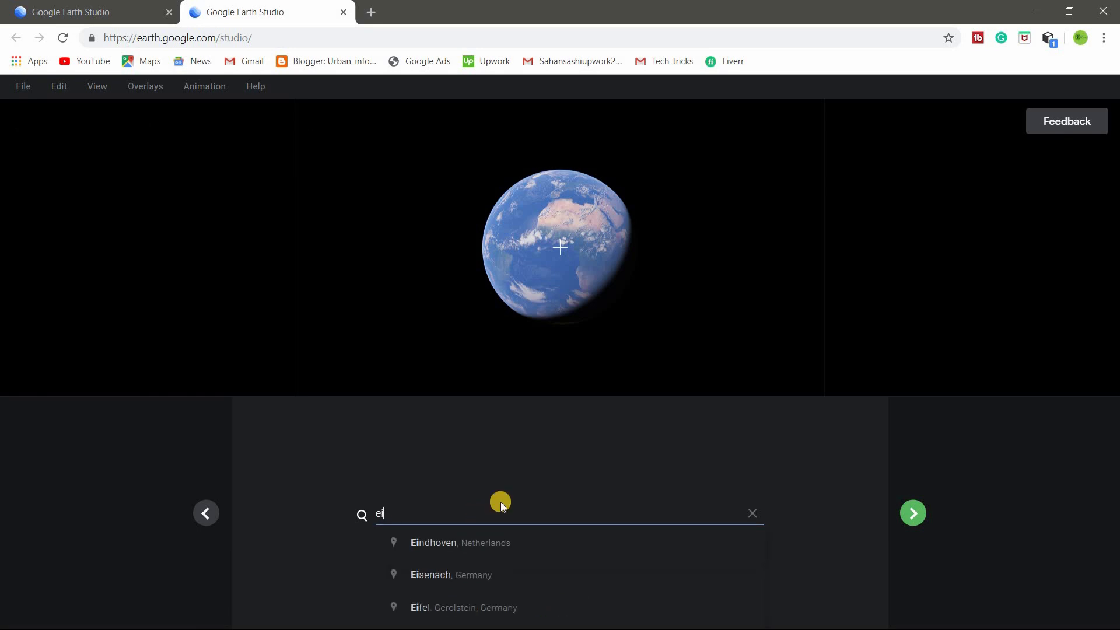
pyautogui.click(462, 542)
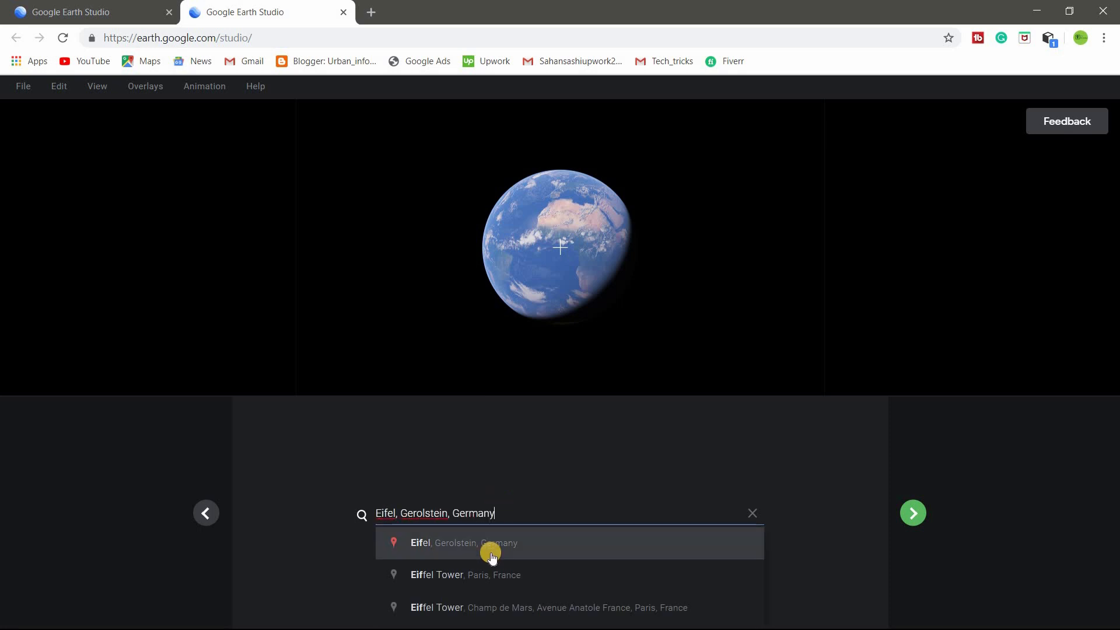
pyautogui.click(465, 574)
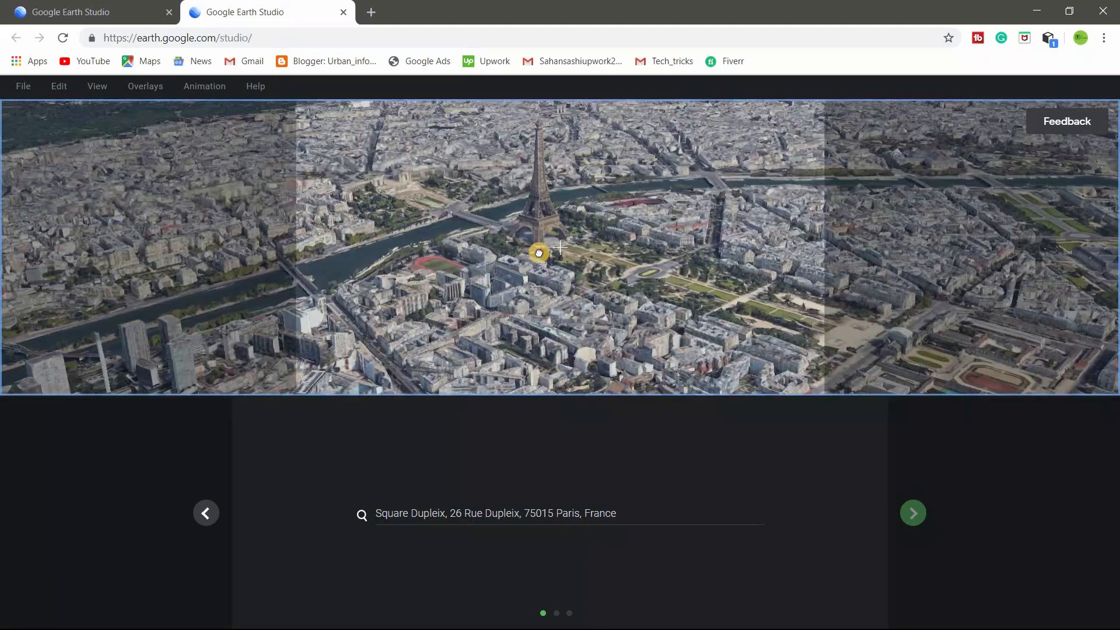
pyautogui.moveTo(539, 253); pyautogui.dragTo(586, 291)
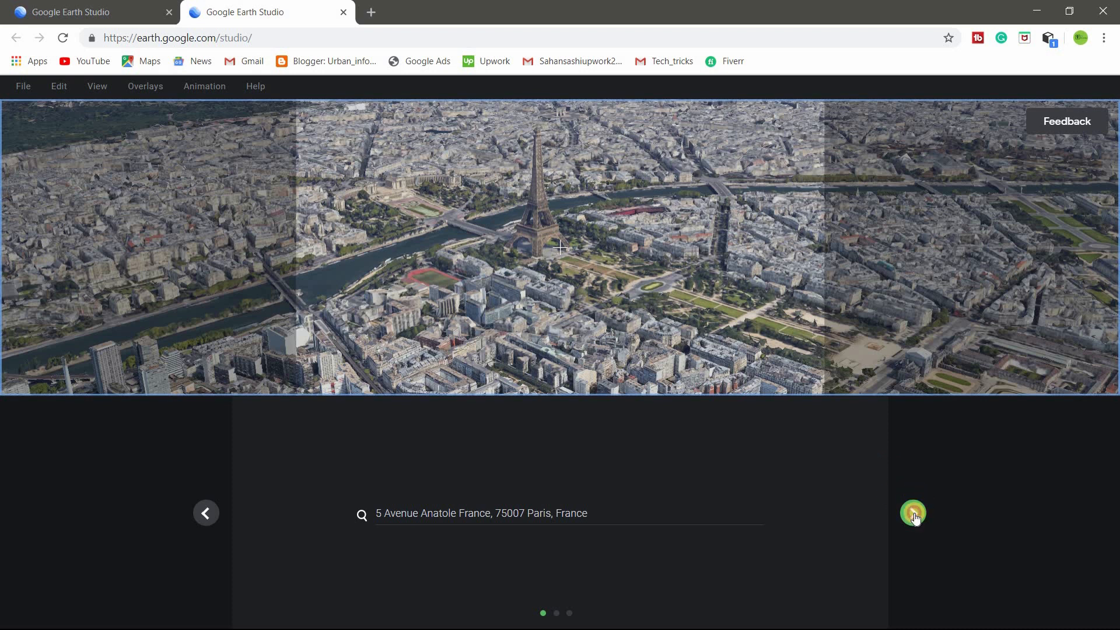
pyautogui.click(914, 513)
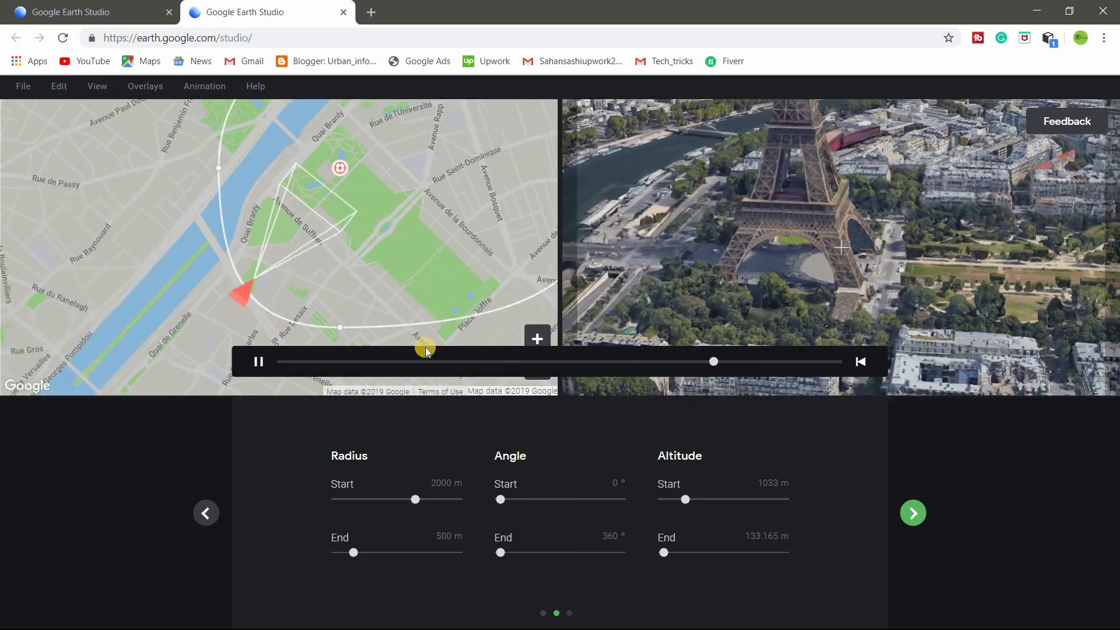
# - Drag the orbit slider to widen the Eiffel Tower orbit range
pyautogui.moveTo(426, 350); pyautogui.dragTo(536, 379)
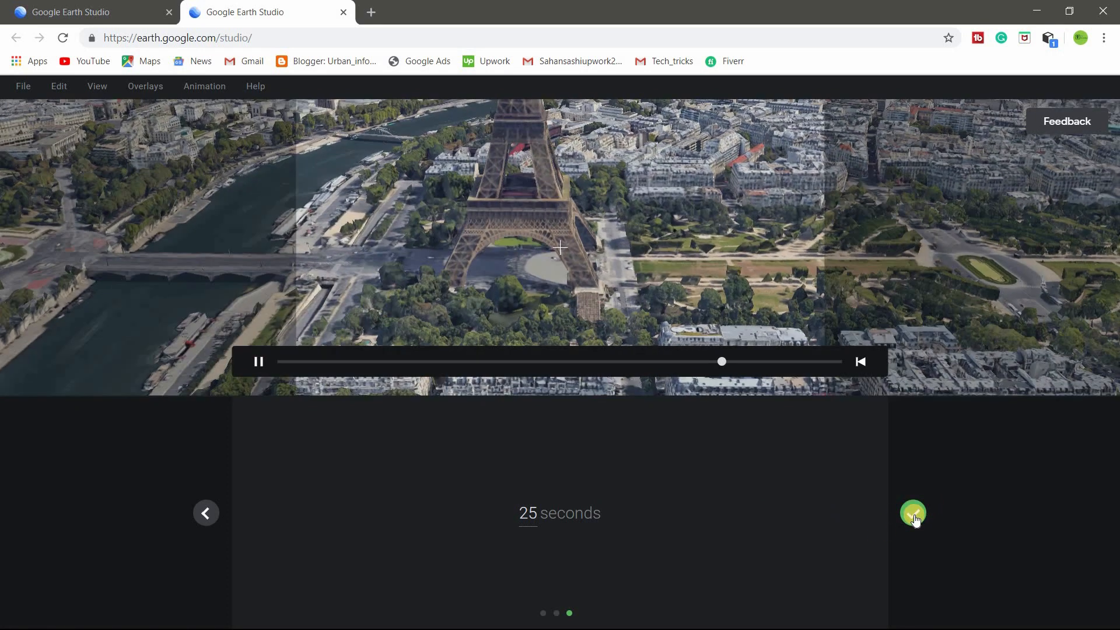
# - Create the untitled 750-frame orbit project and open the camera view's context menu
pyautogui.click(913, 513)
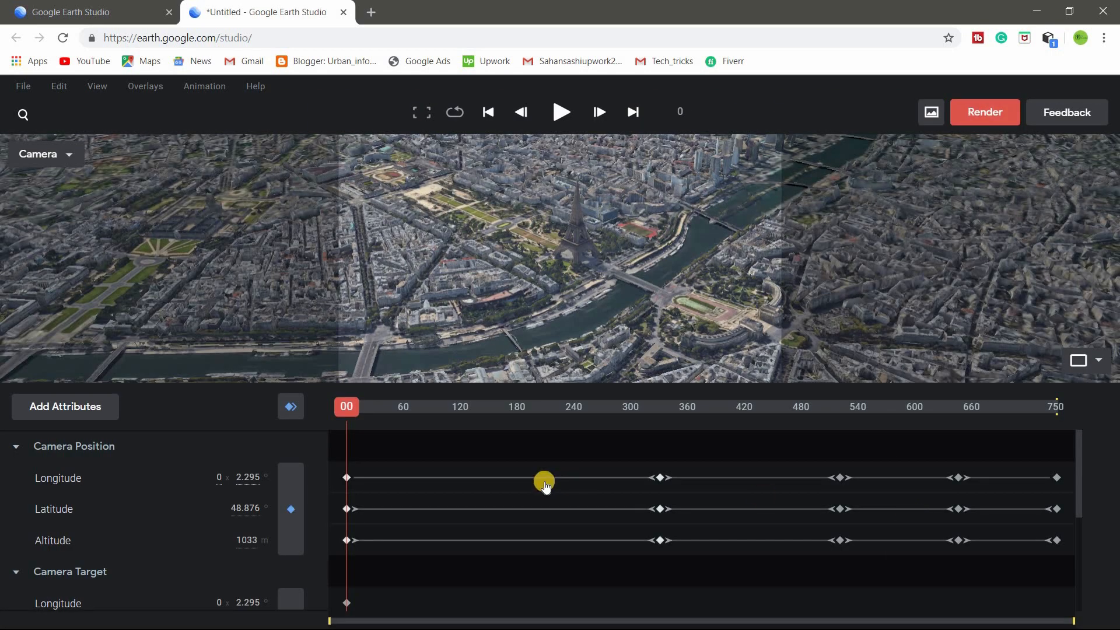
pyautogui.click(561, 112)
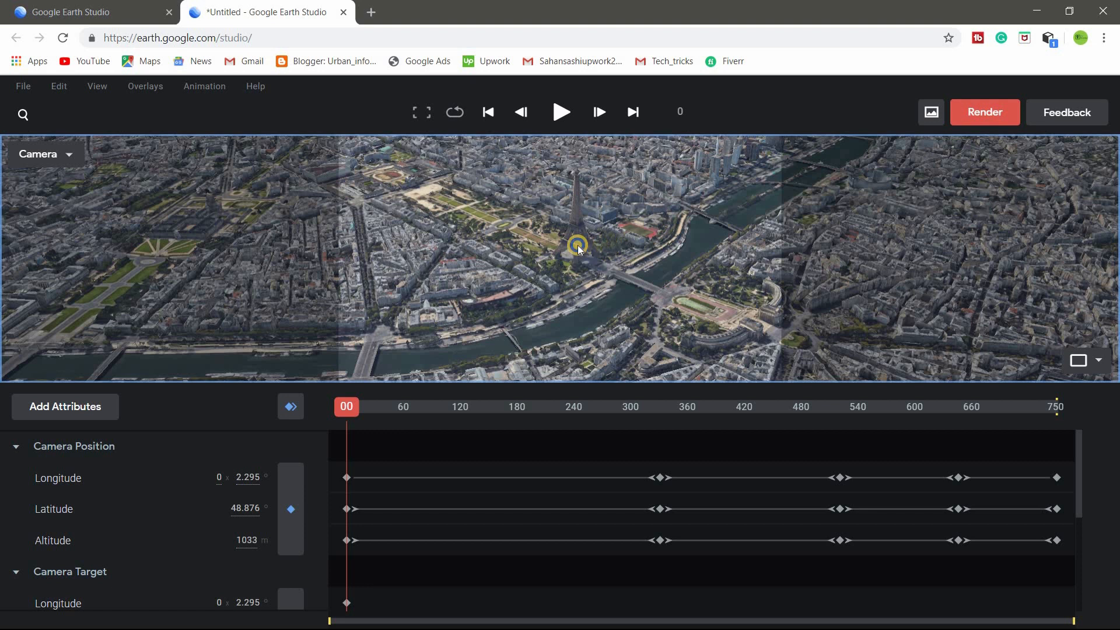
pyautogui.rightClick(577, 247)
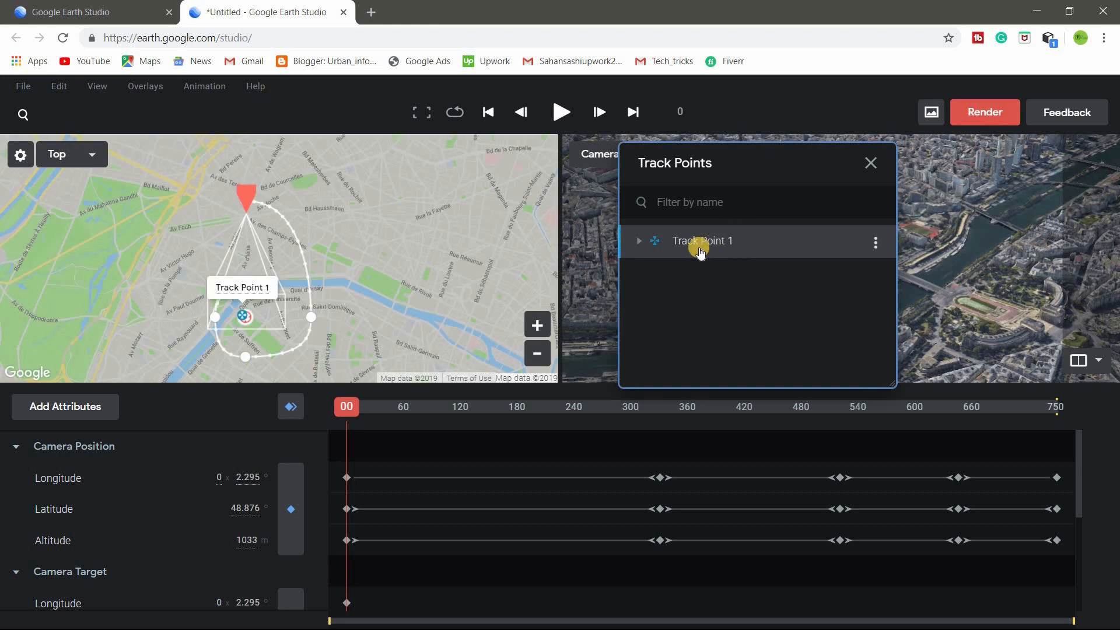
# - Rename Track Point 1 to 'track01' and close the track points list
pyautogui.click(875, 242)
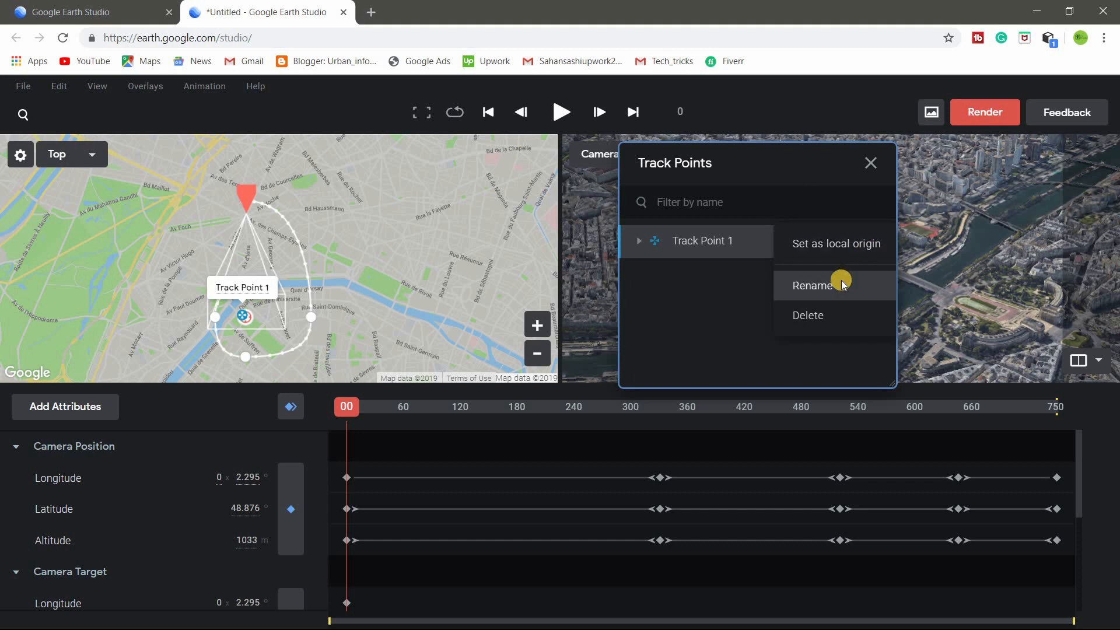
pyautogui.click(812, 285)
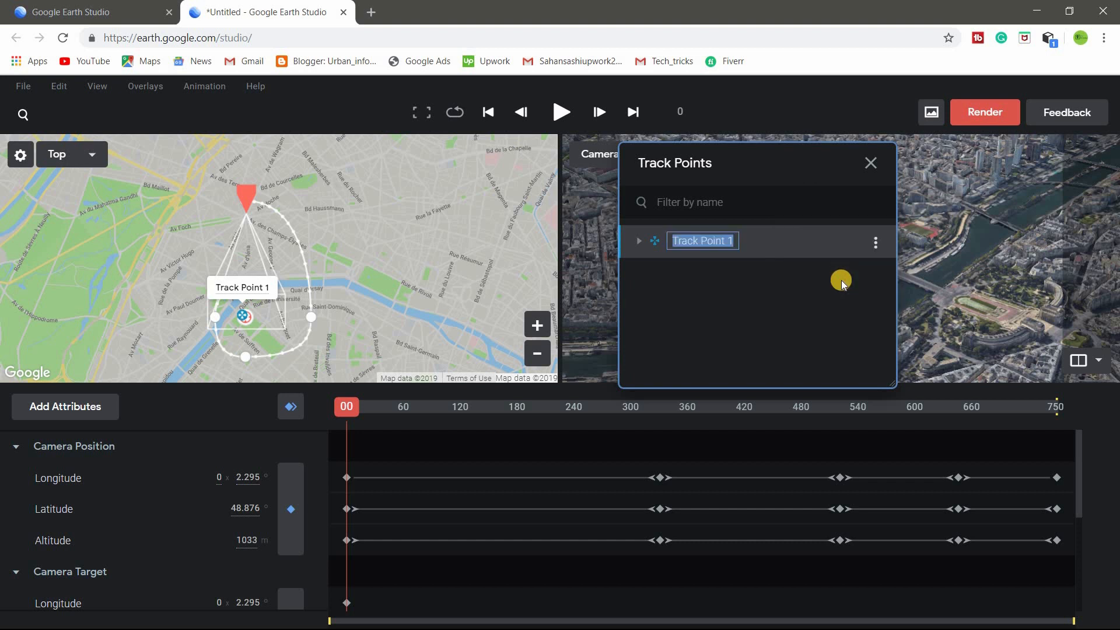
pyautogui.write('track01')
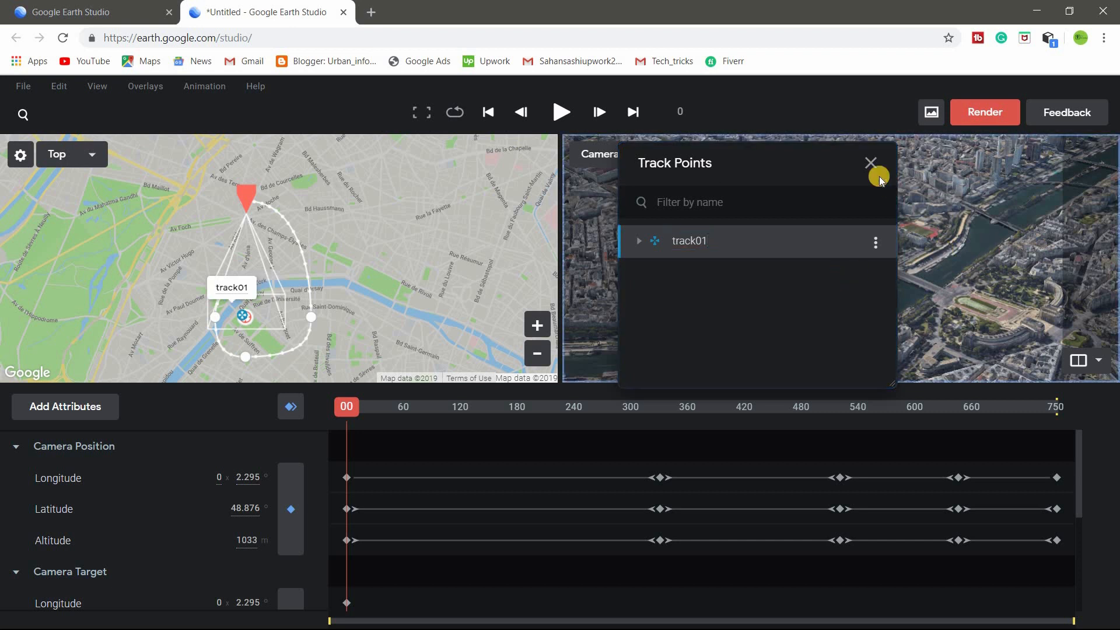
pyautogui.click(870, 163)
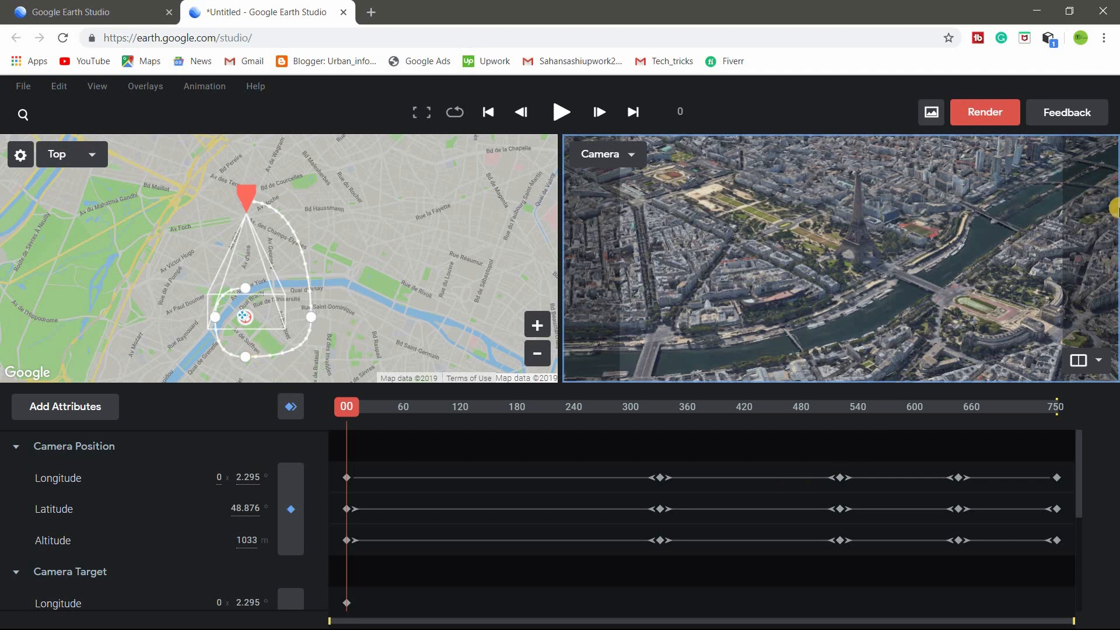
pyautogui.moveTo(1008, 30)
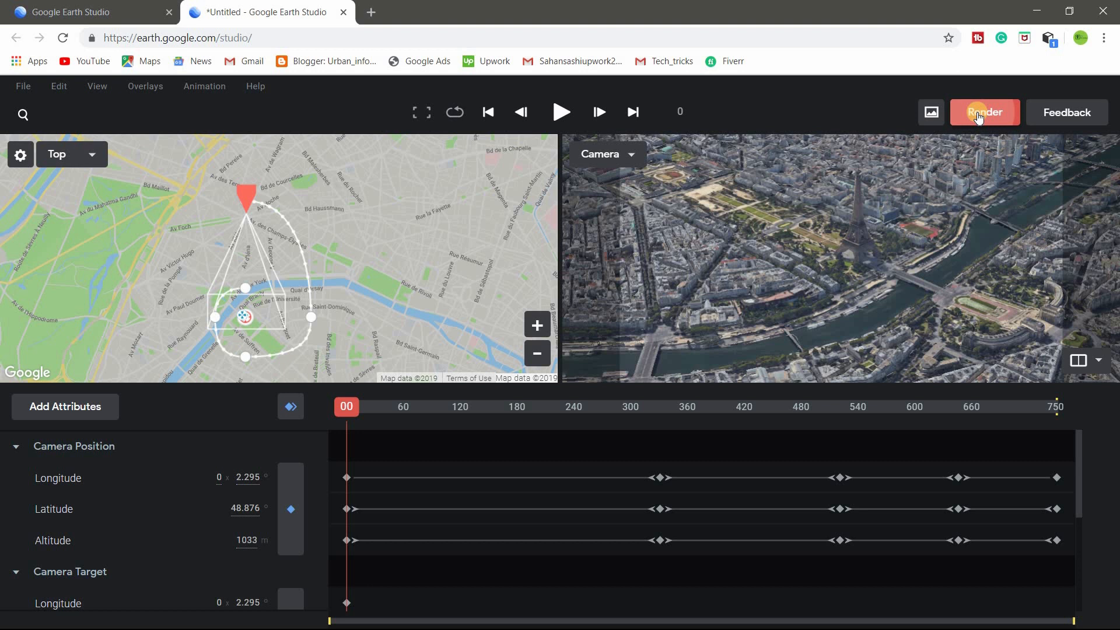
# - Name the render Test01, export After Effects (.jsx) tracking data, and keep High texture quality
pyautogui.click(985, 112)
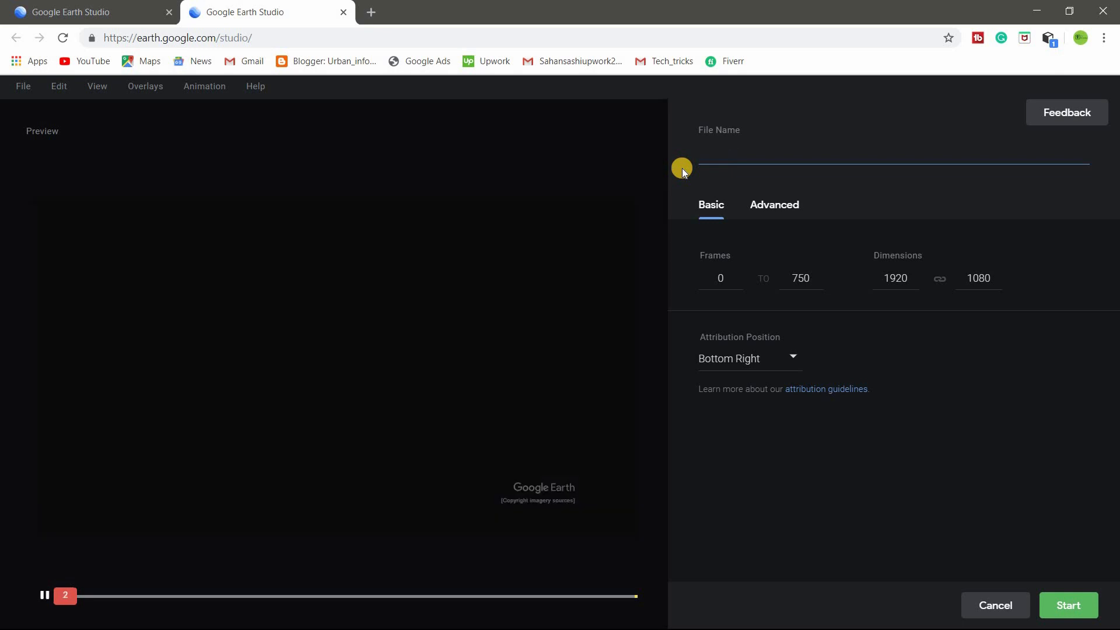
pyautogui.write('Tesy')
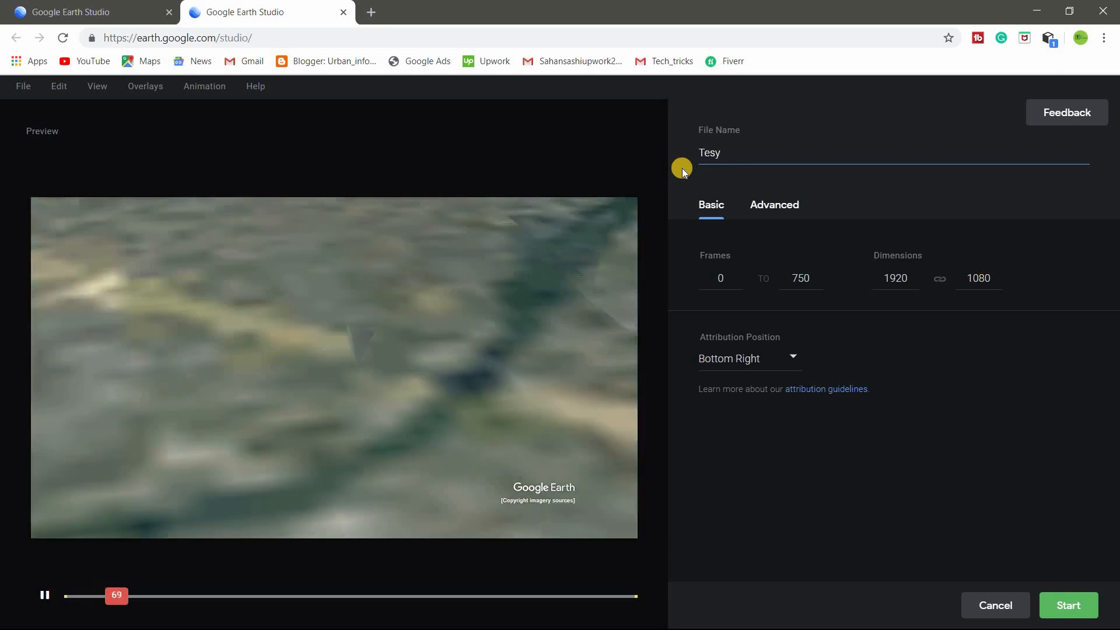
pyautogui.press('Backspace')
pyautogui.write('t01')
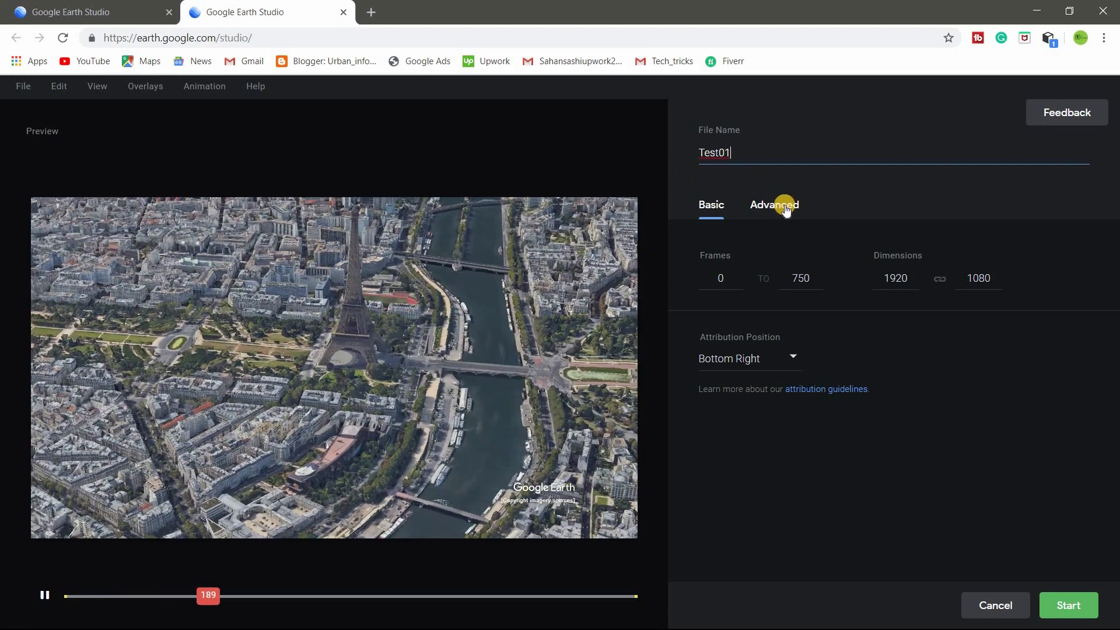
pyautogui.click(773, 205)
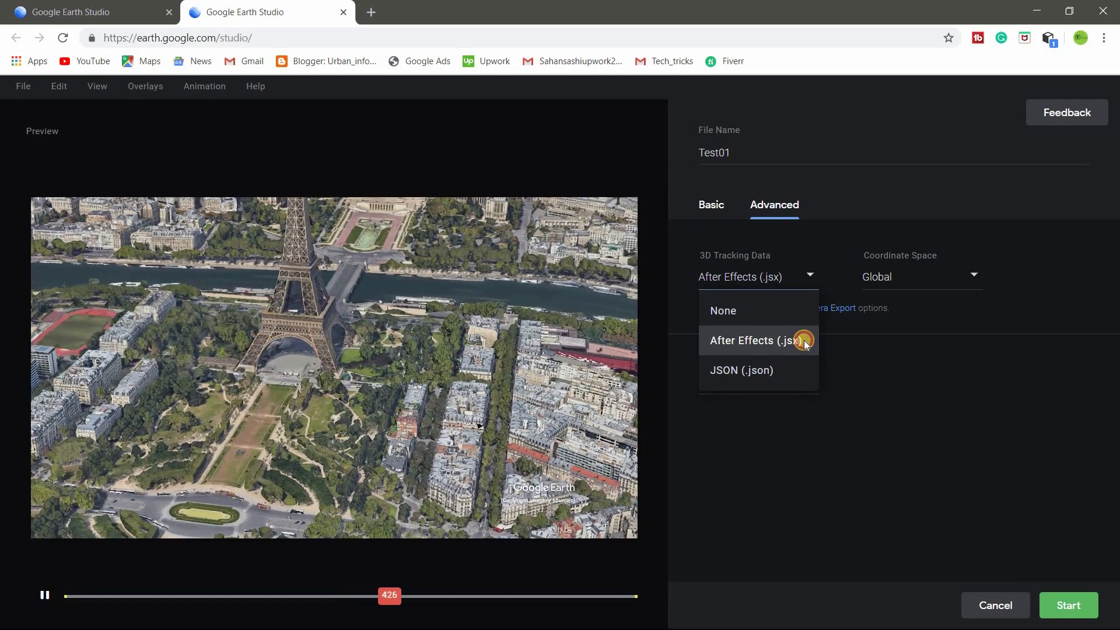
pyautogui.click(755, 340)
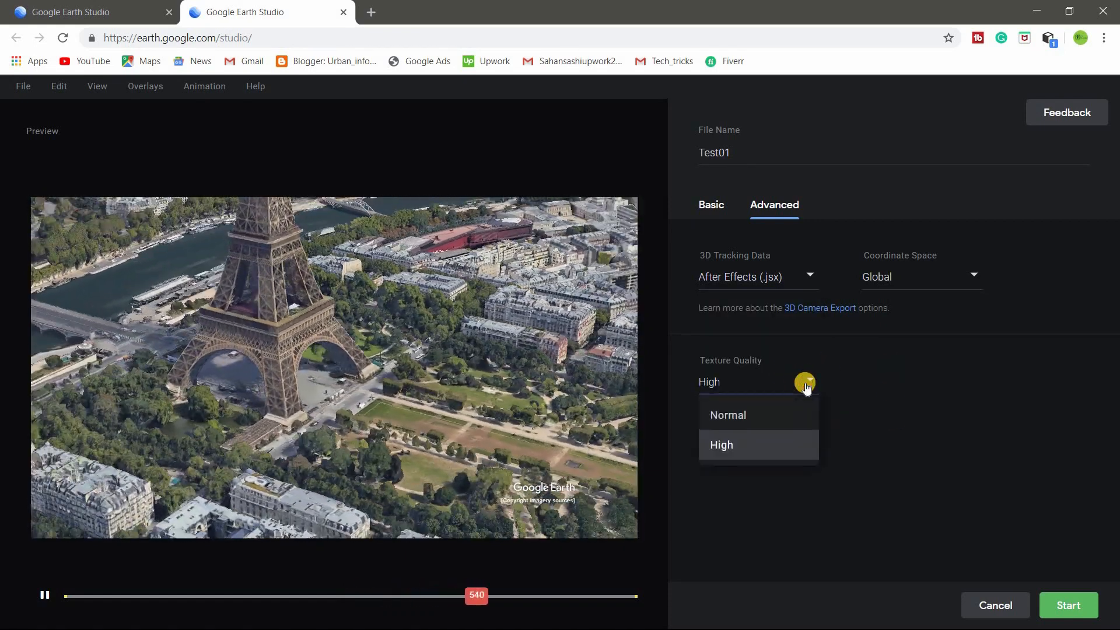
pyautogui.click(722, 445)
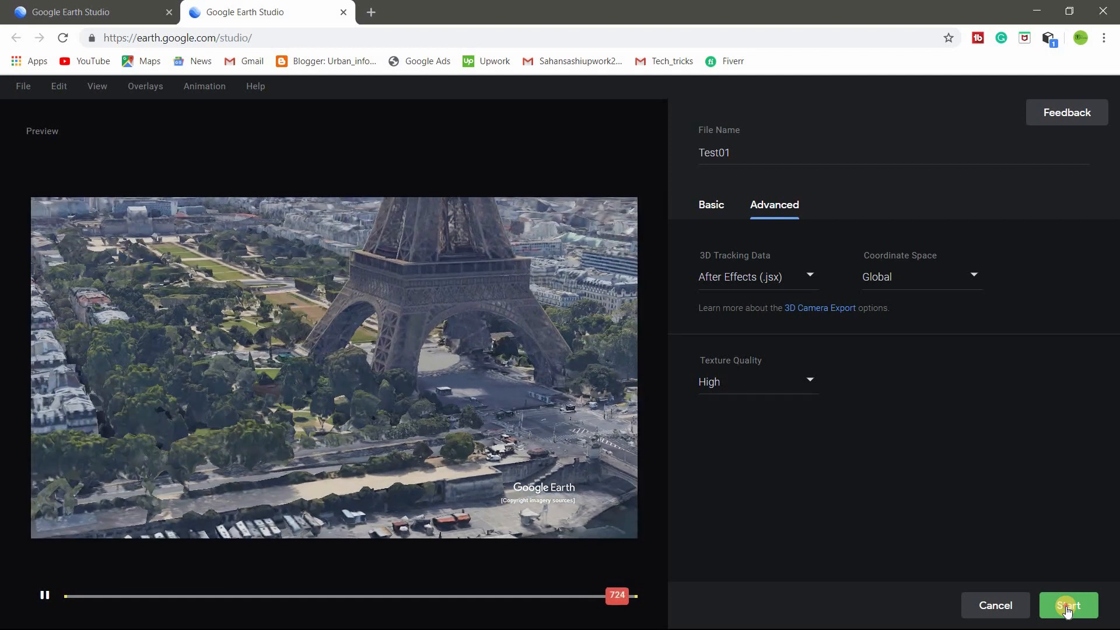
# - Start rendering Test01 as a 1920x1080 JPEG sequence of frames 0–750
pyautogui.click(1069, 605)
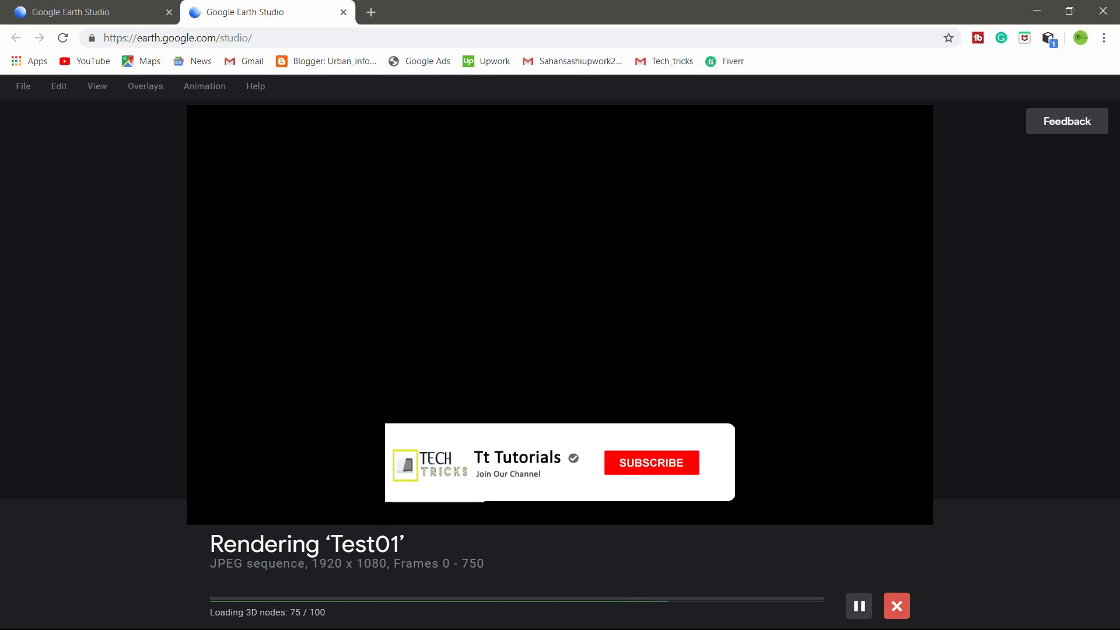
pyautogui.click(650, 462)
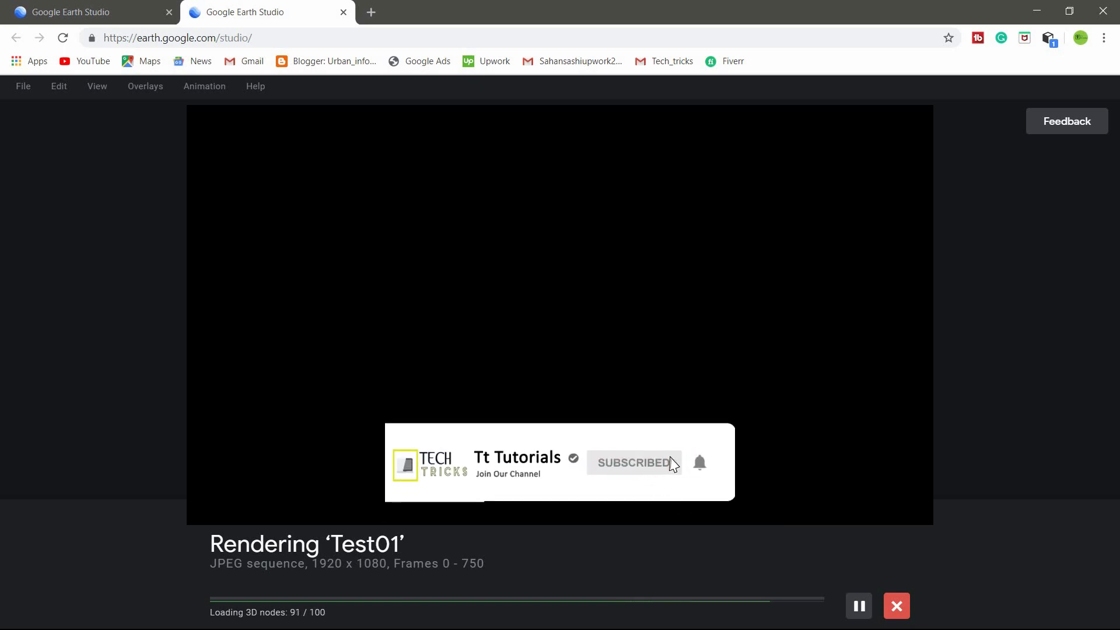